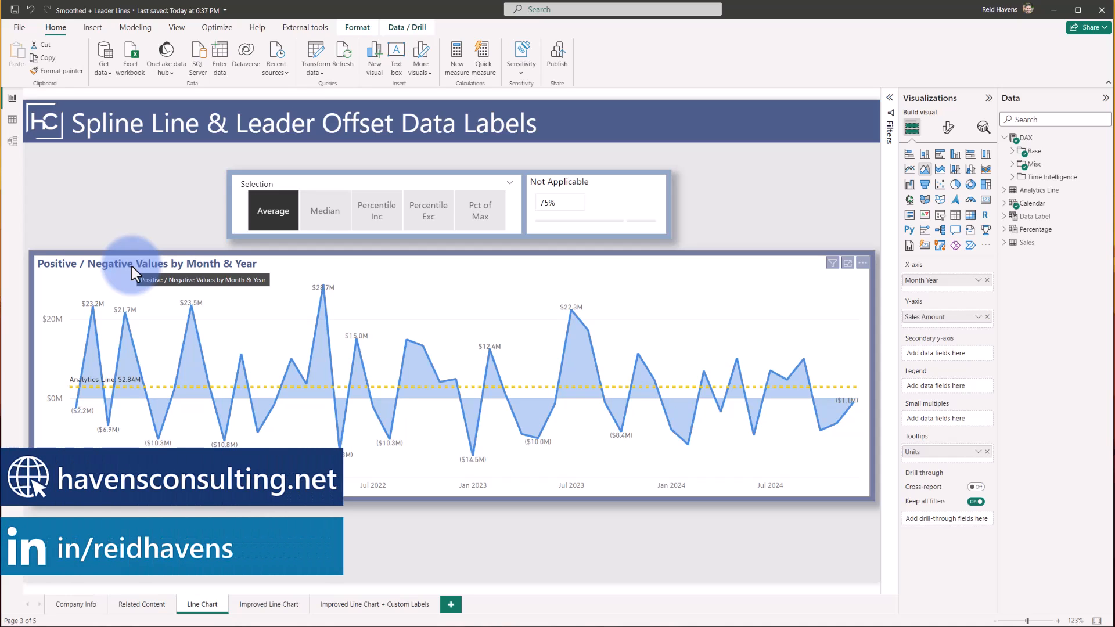
Try Average, Percentile Exc and Pct of Max (29%) in the Selection slicer, settling on Median at $2.97M
click(325, 210)
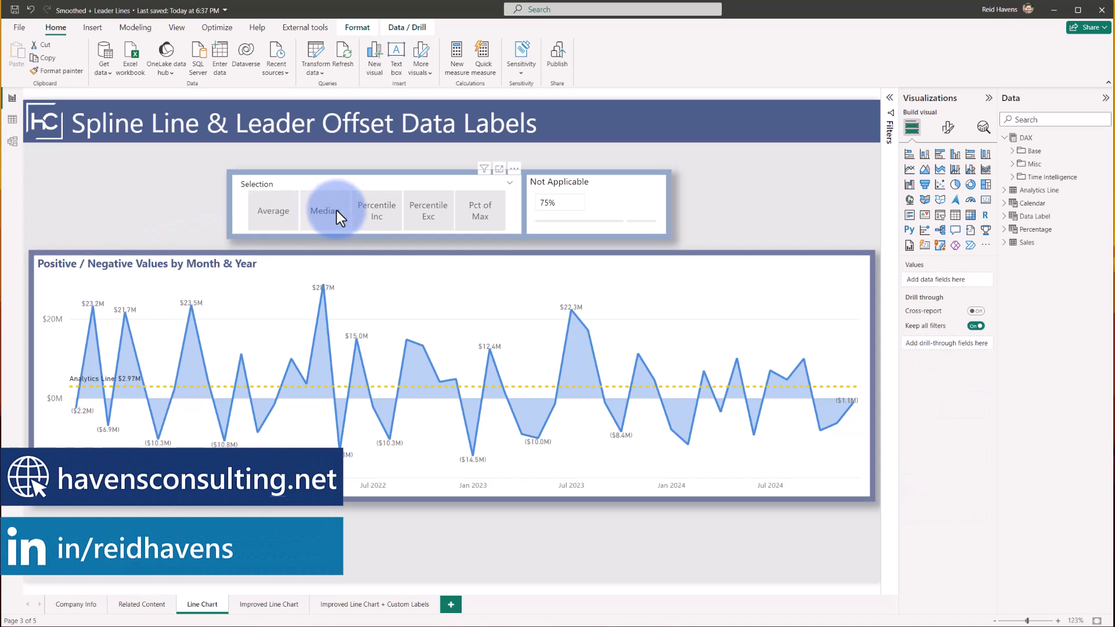
click(428, 211)
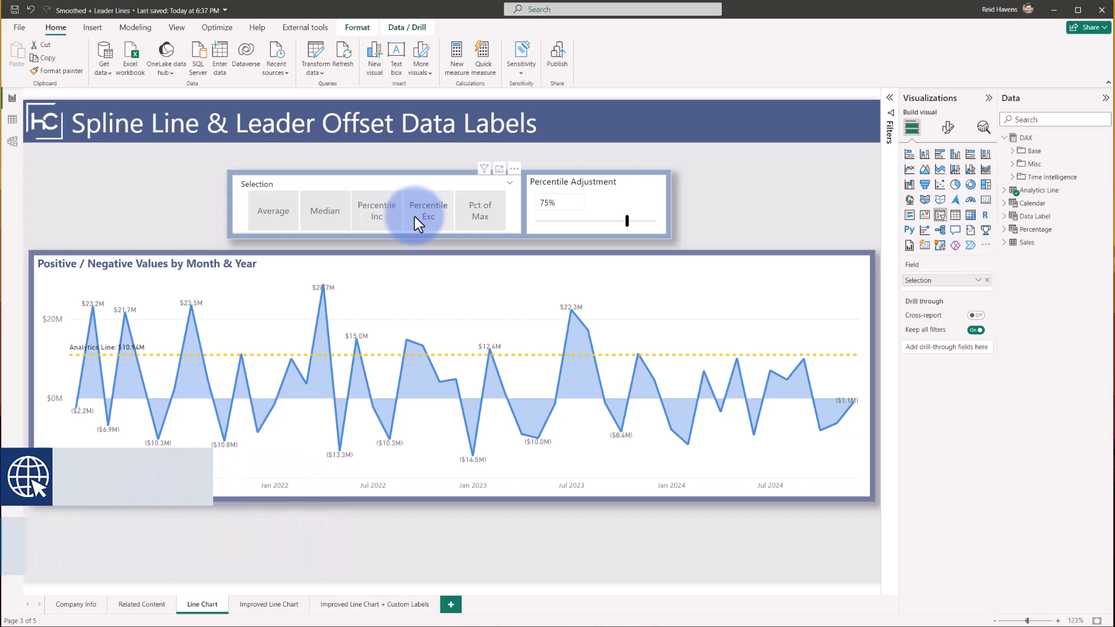
click(324, 210)
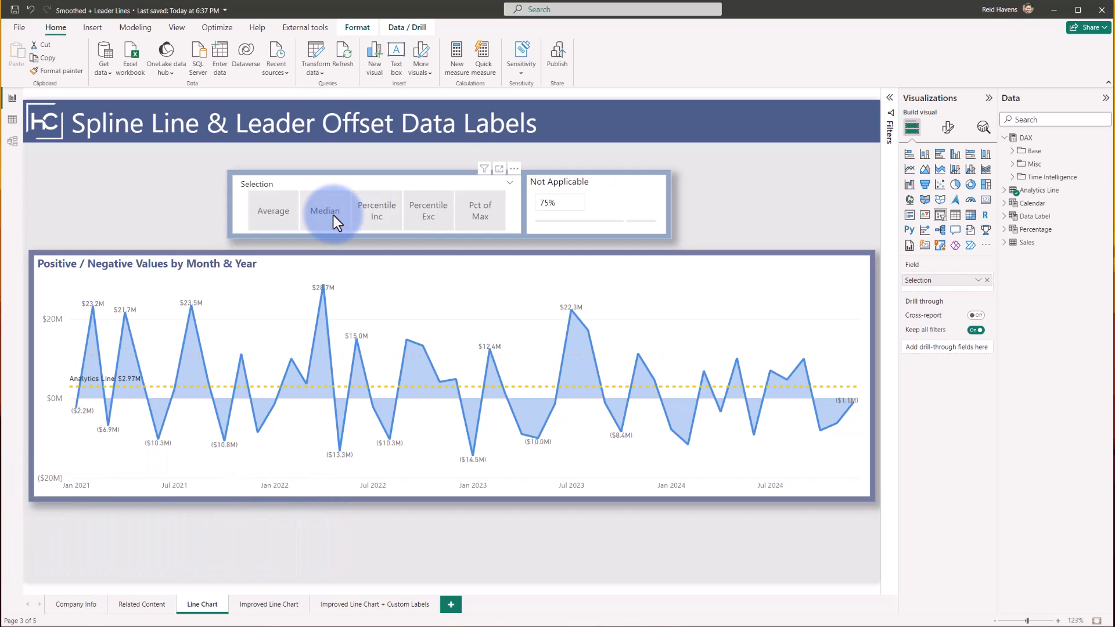
click(480, 210)
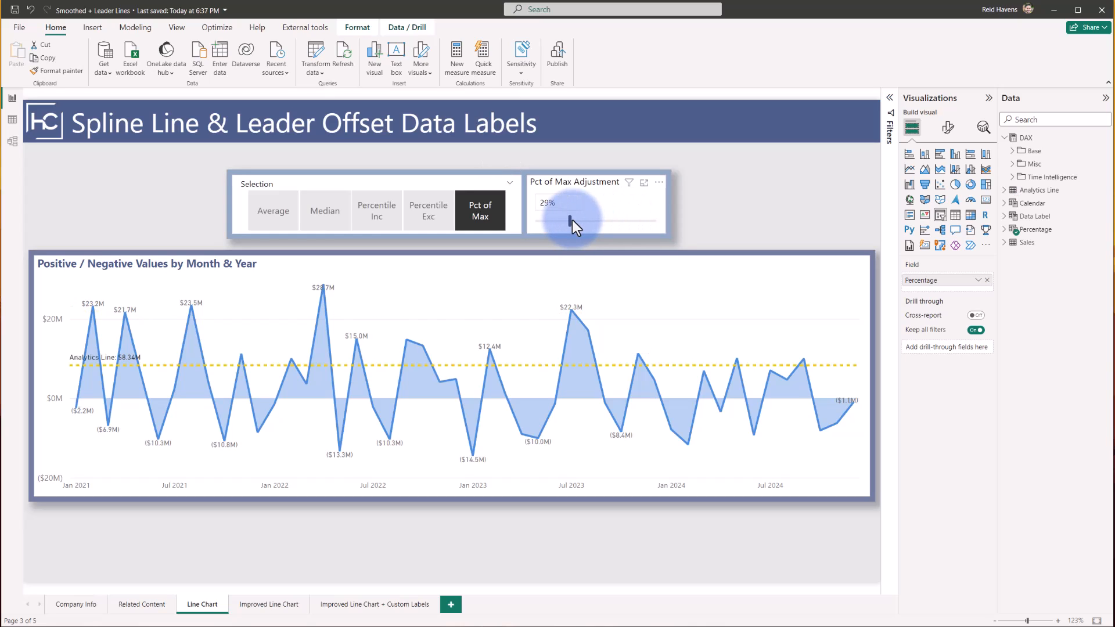
click(325, 210)
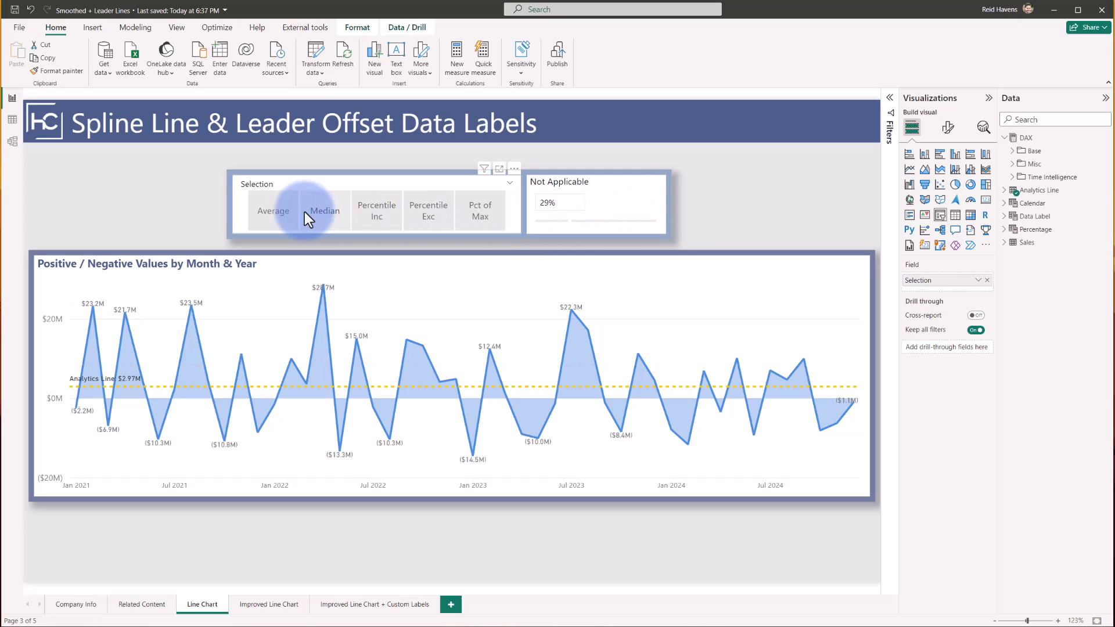
click(324, 210)
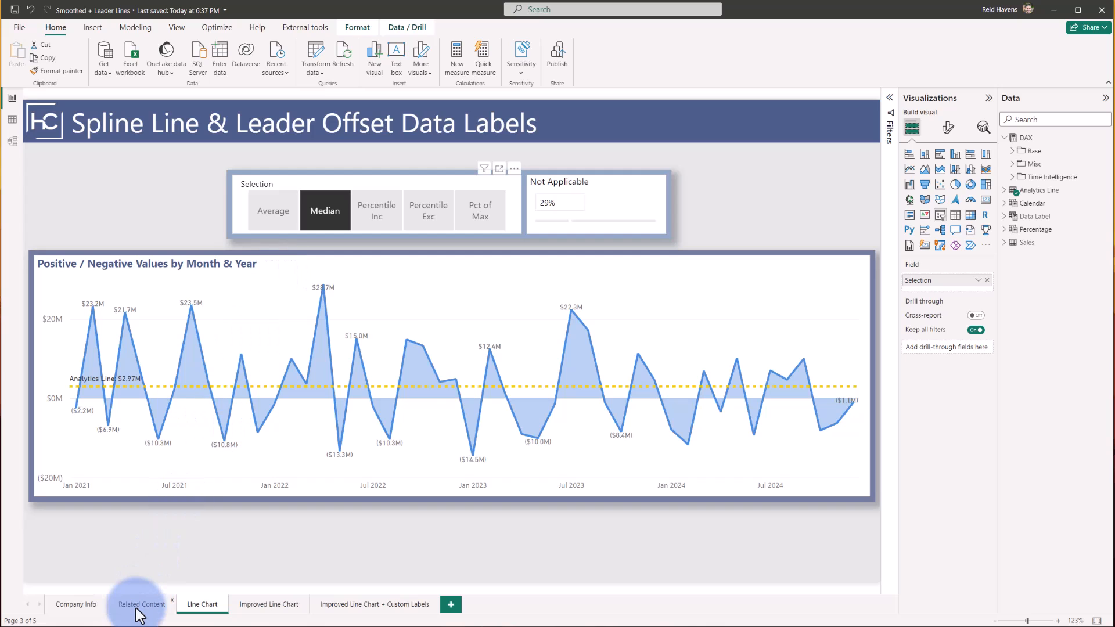
click(141, 604)
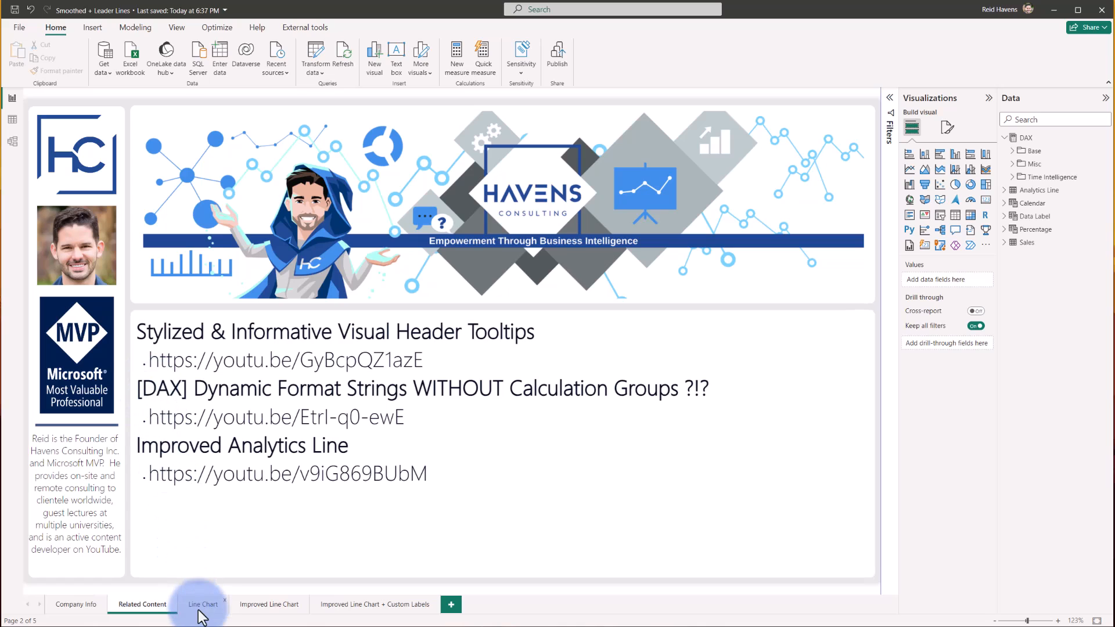
click(202, 604)
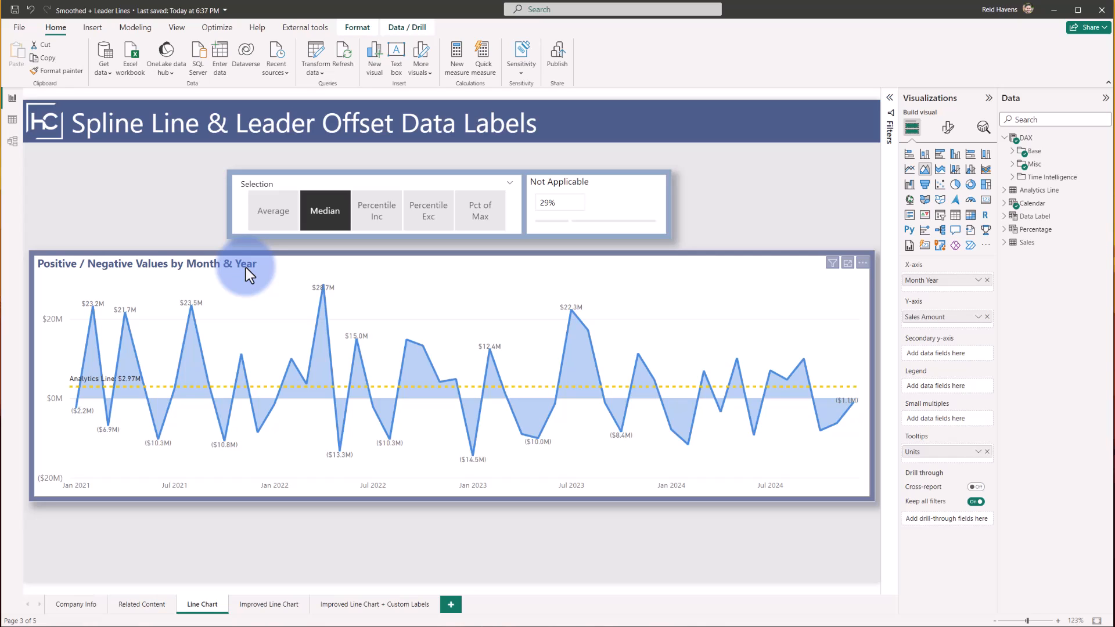
mouse_move(883, 156)
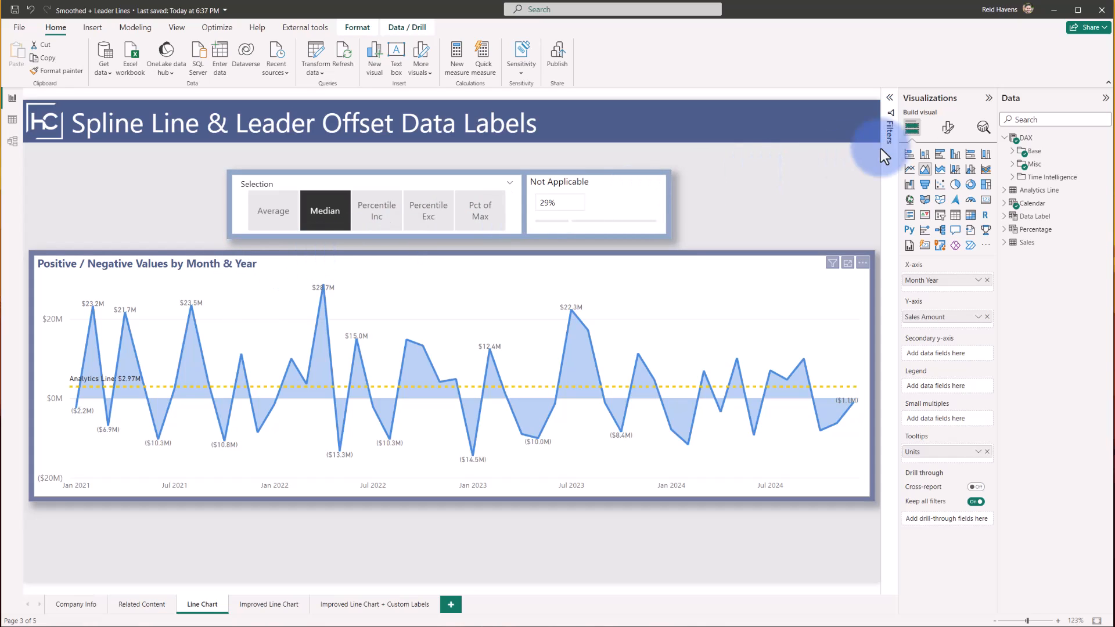
In Format visual > Lines > Shape, set the Join type to Round after briefly trying Miter
click(947, 128)
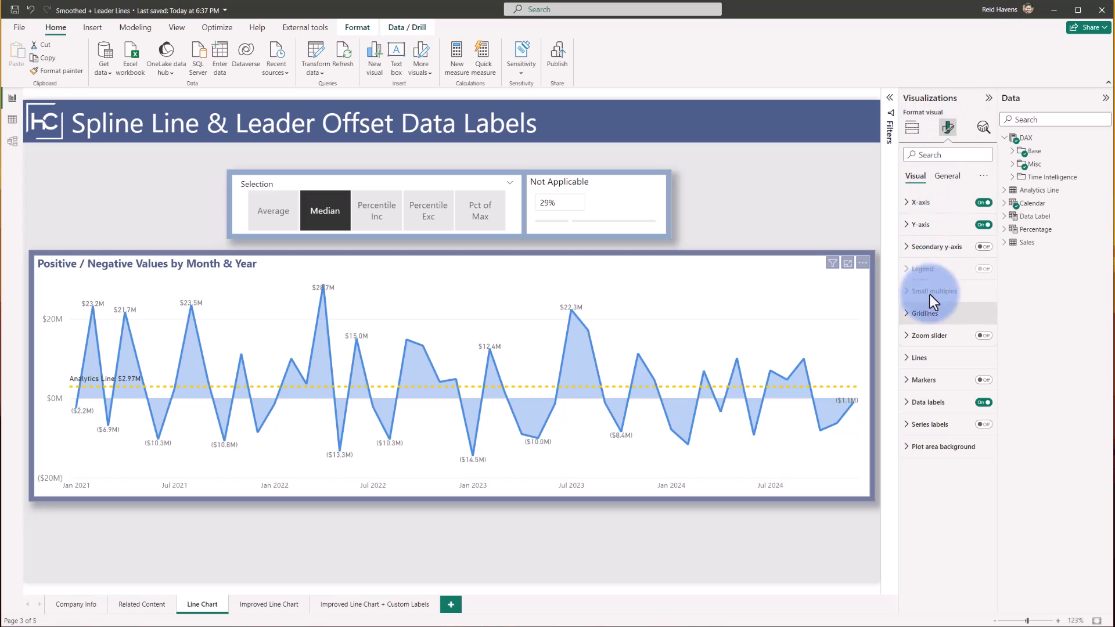
click(917, 358)
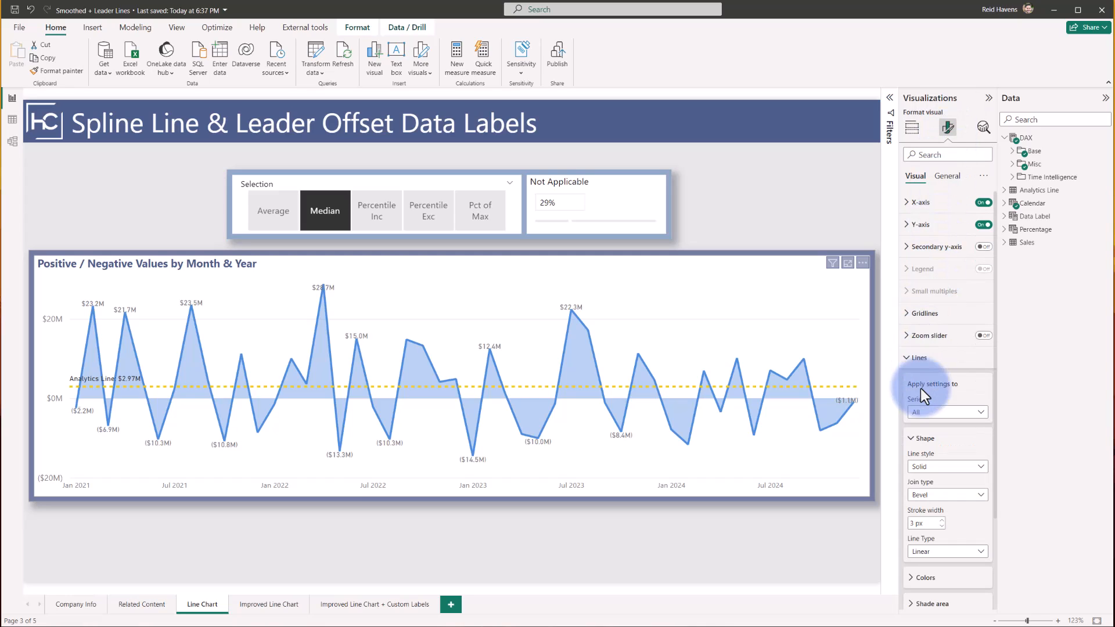
mouse_move(920, 557)
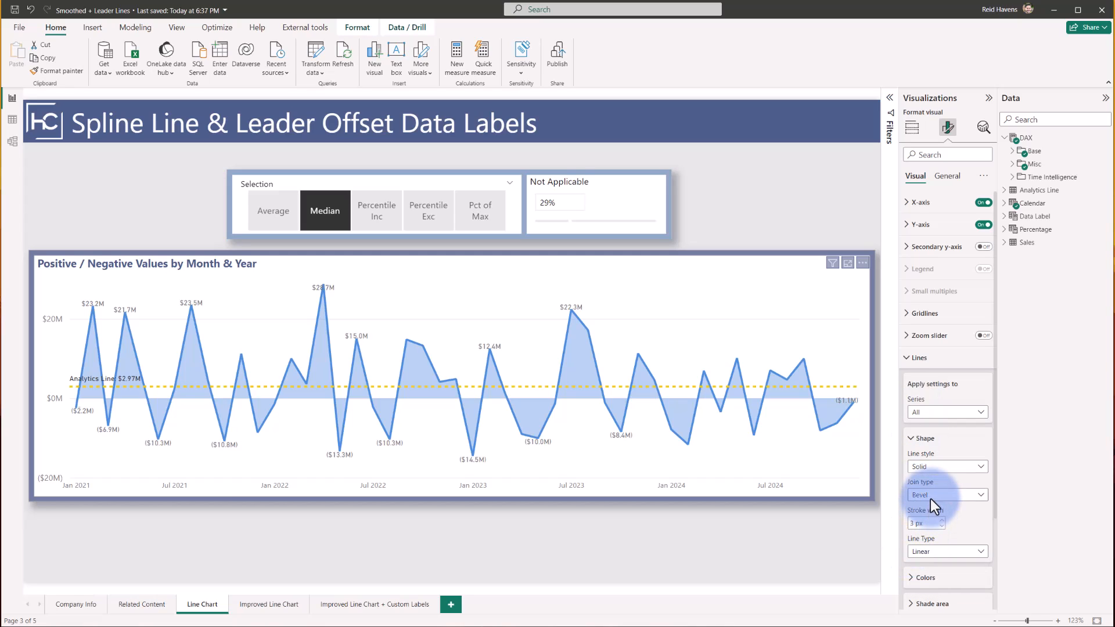
click(980, 495)
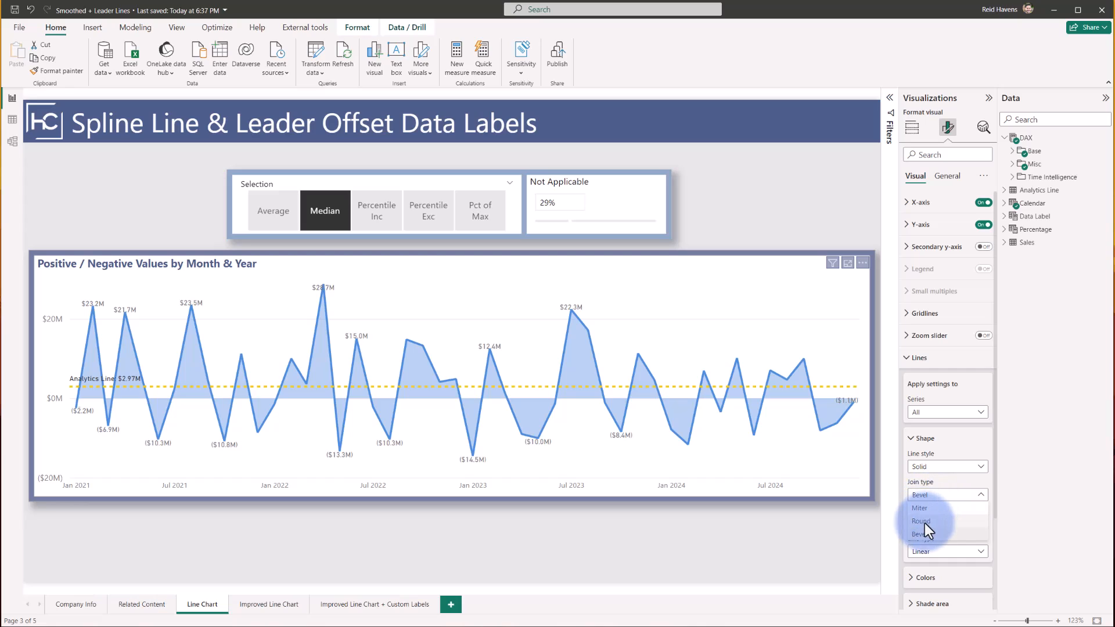
click(919, 520)
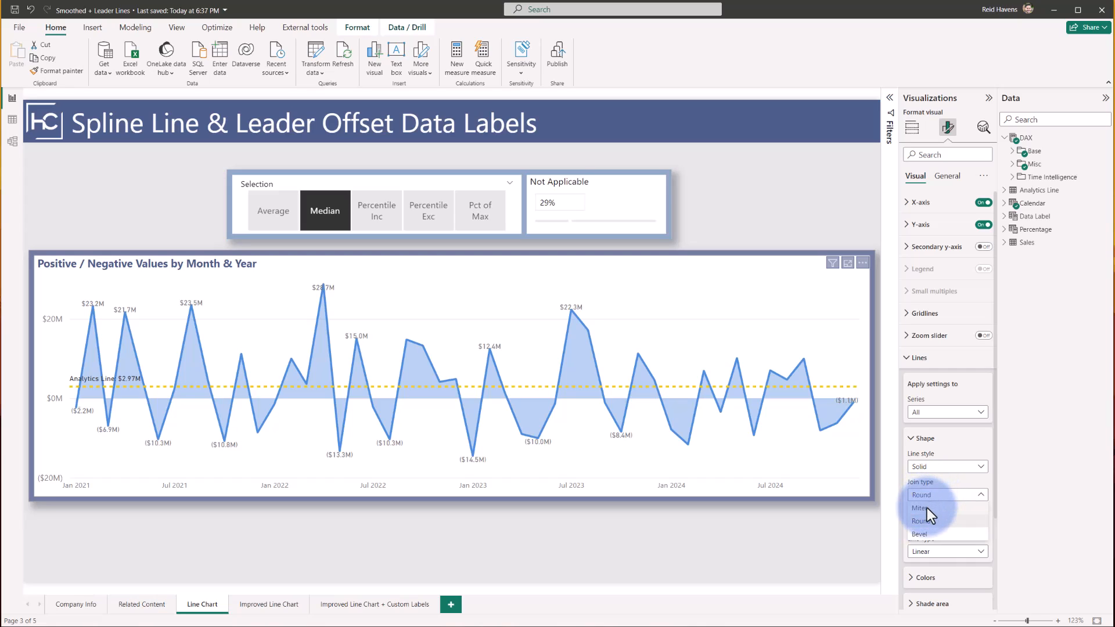
click(920, 508)
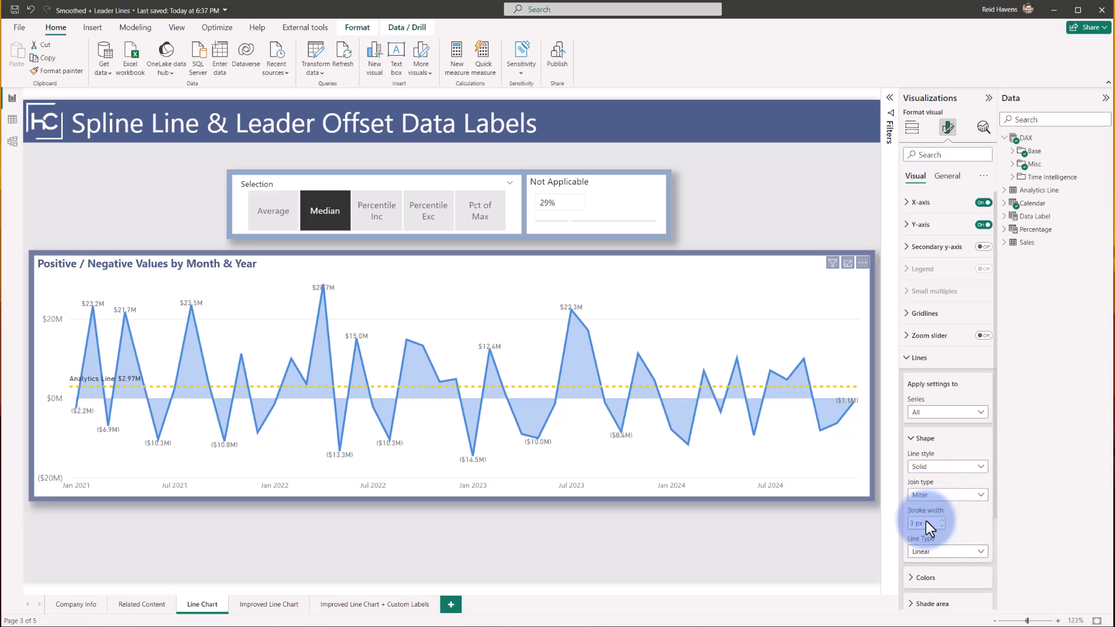
click(946, 494)
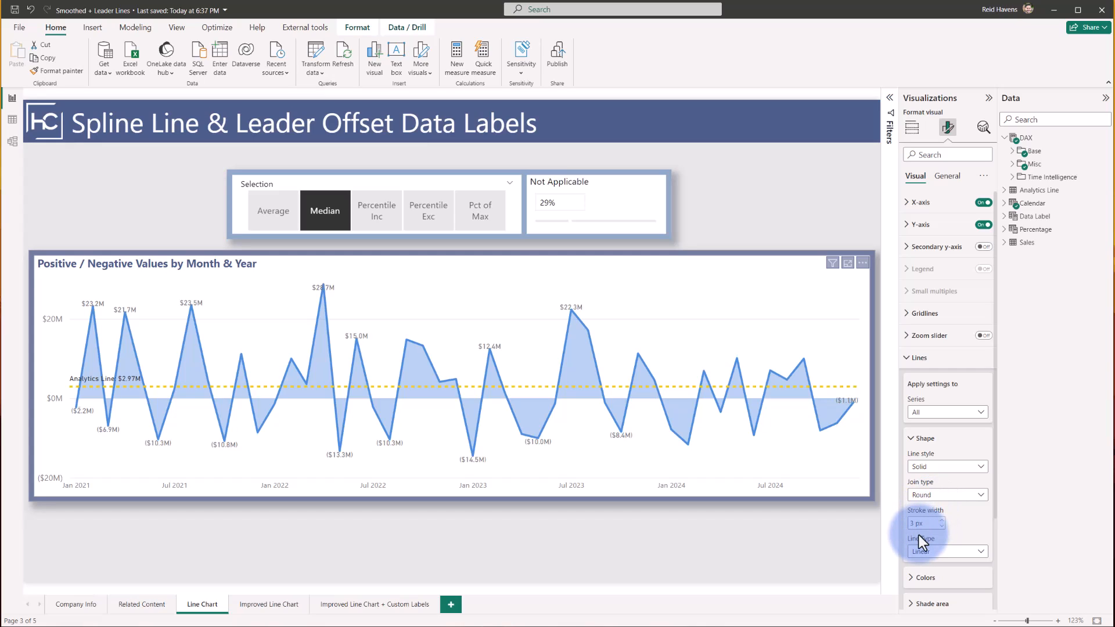
Set the Line type to Step, then change it to Smooth for a spline curve
click(946, 550)
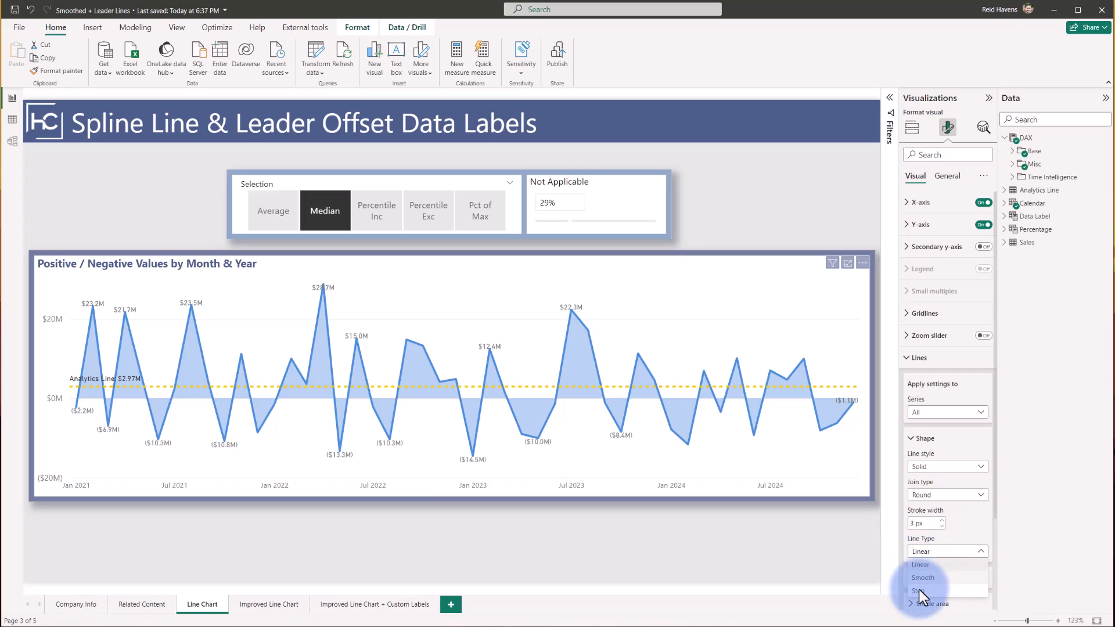
click(922, 590)
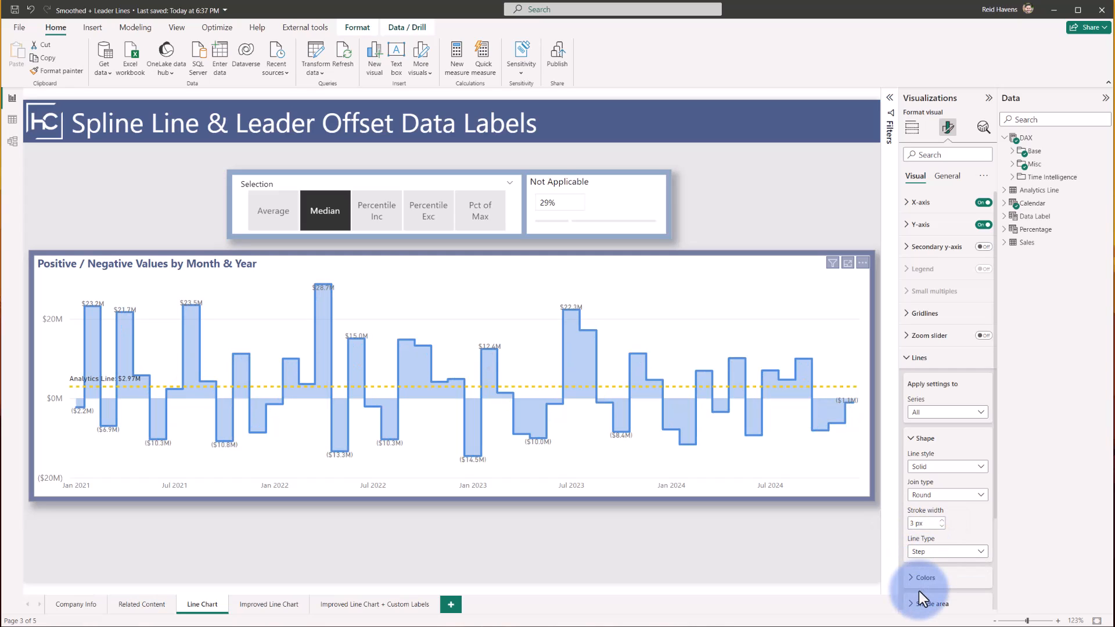
click(945, 551)
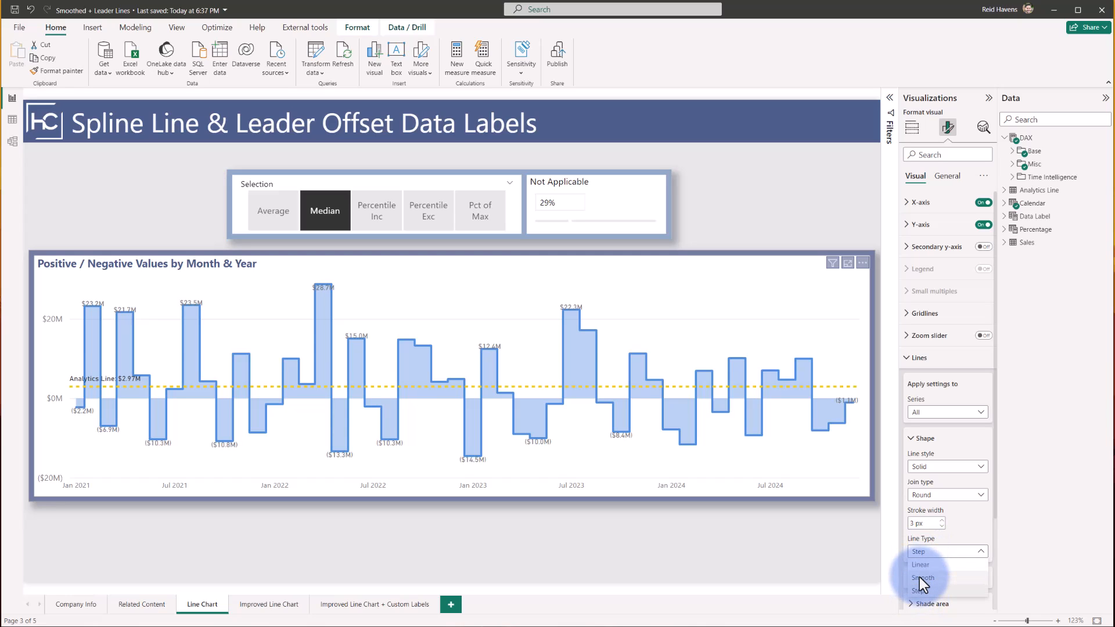
click(924, 577)
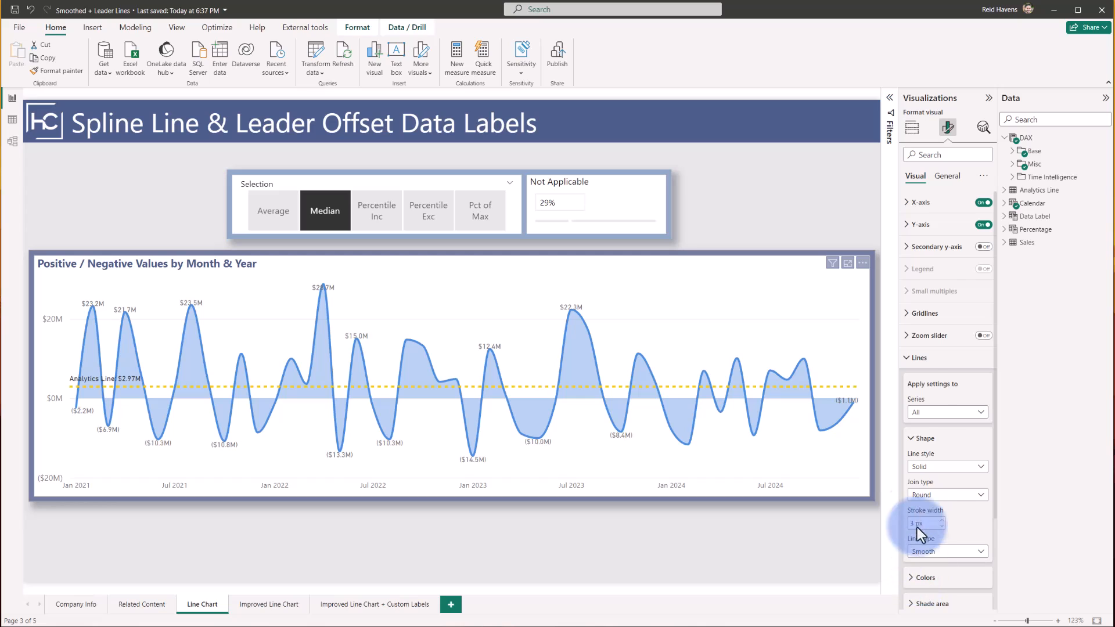
Collapse Lines, expand Data labels and turn on Leader lines for the labels
scroll(down, 3)
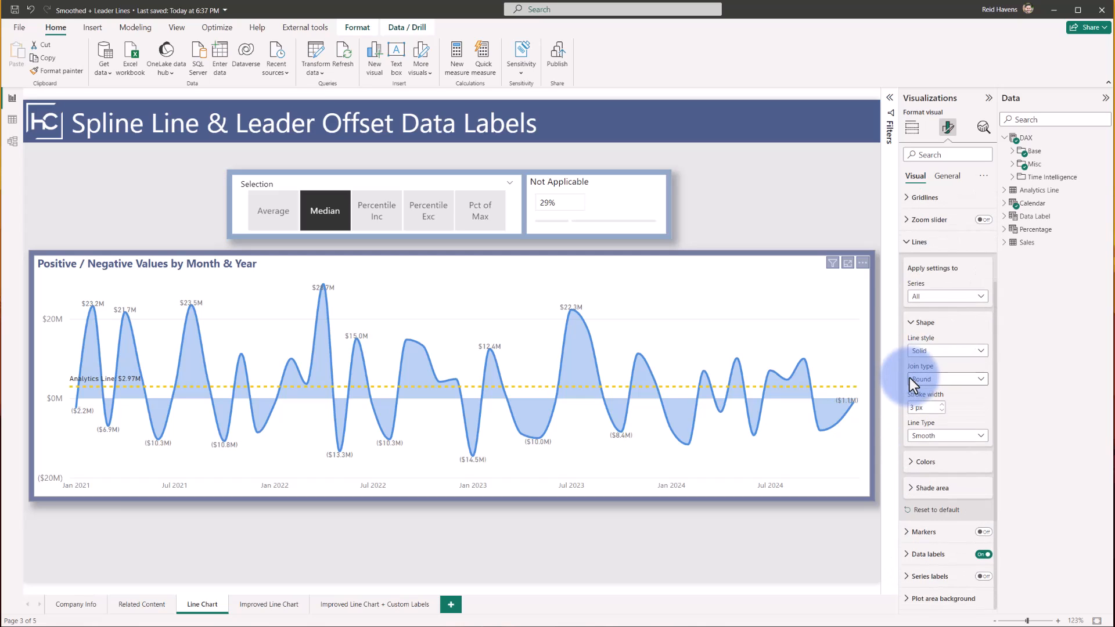
click(918, 242)
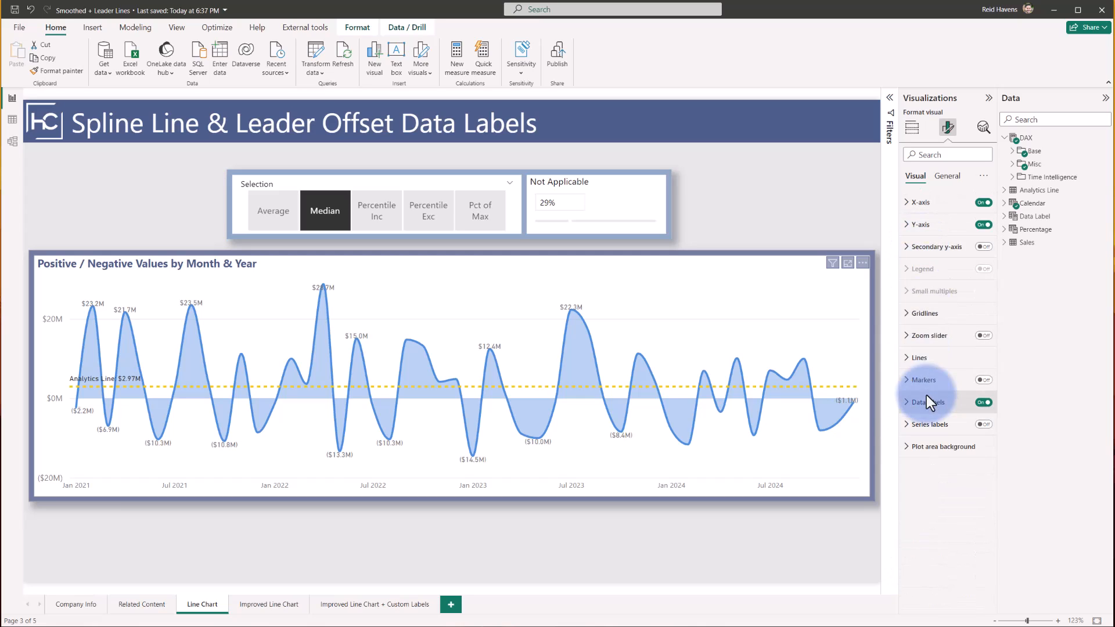
click(928, 402)
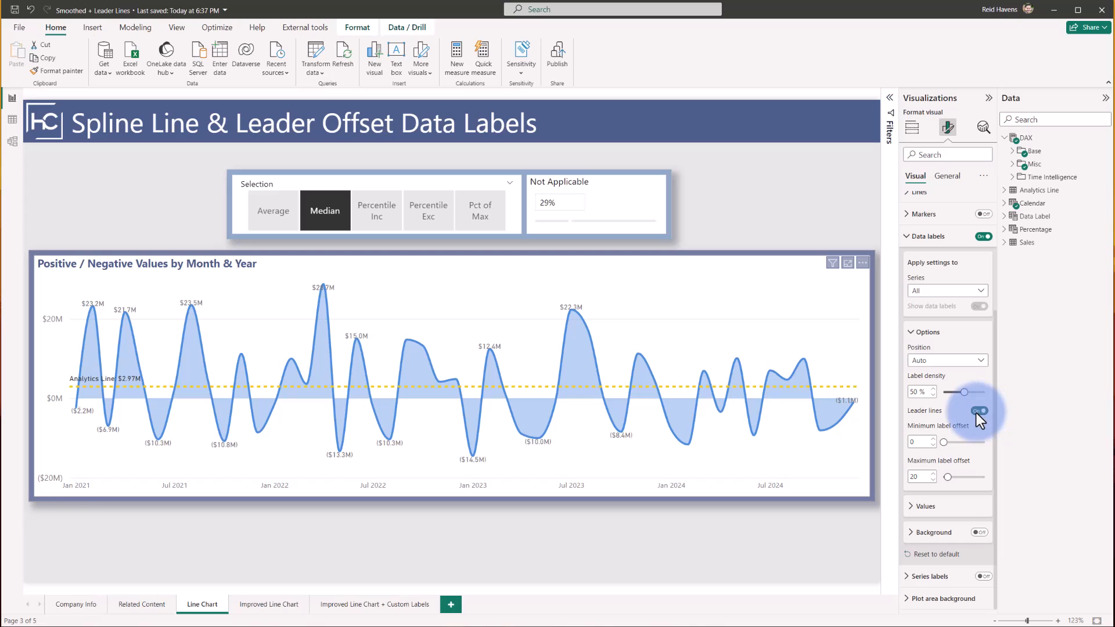
click(980, 409)
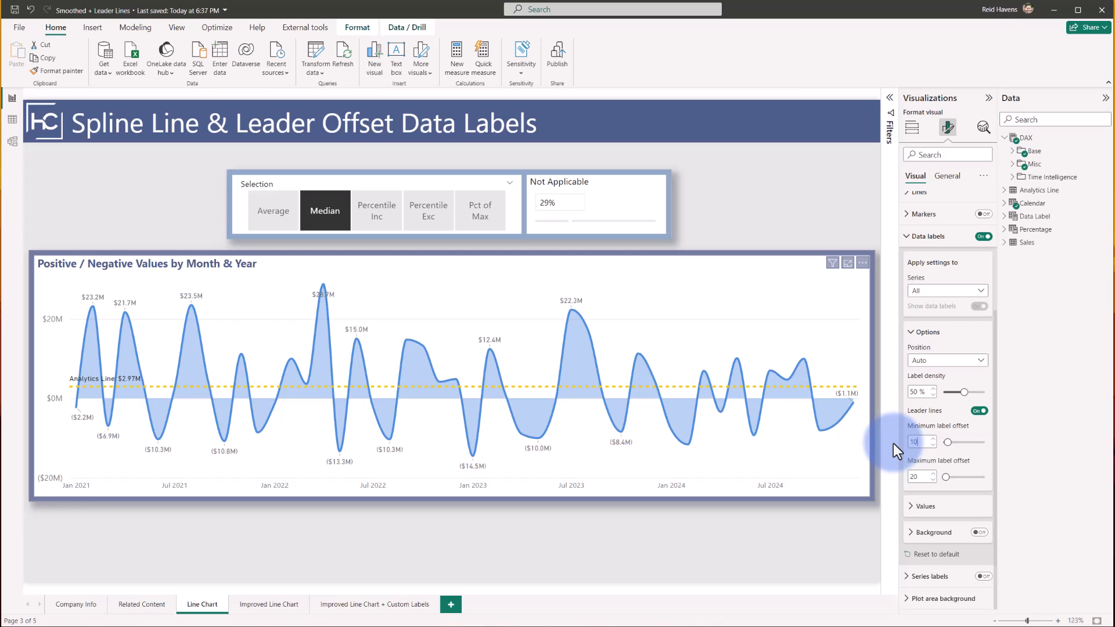
mouse_move(355, 345)
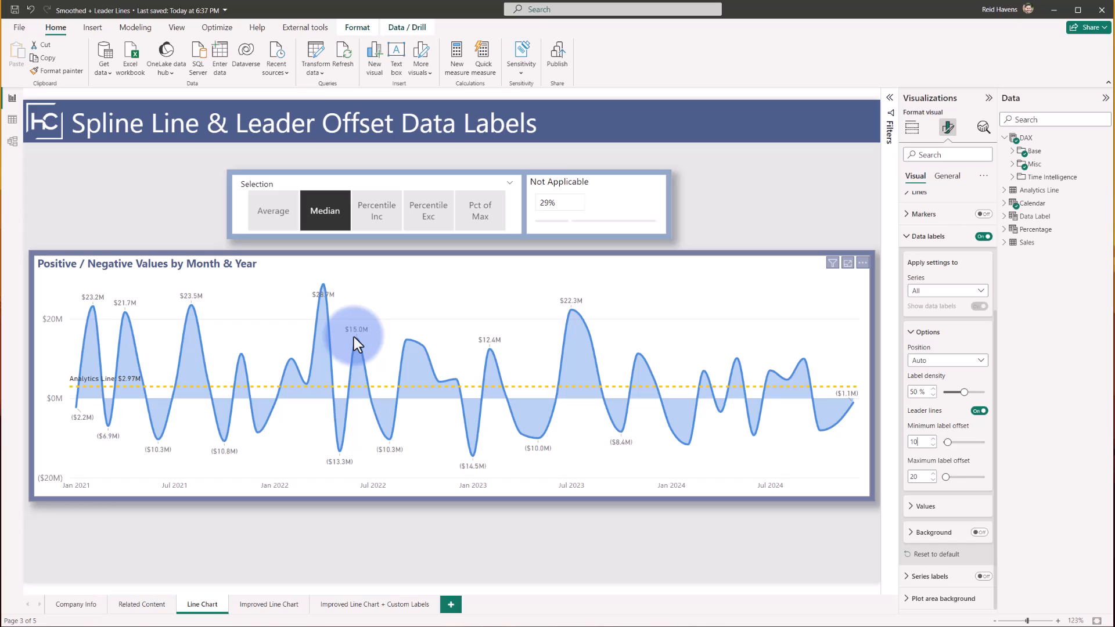
mouse_move(567, 320)
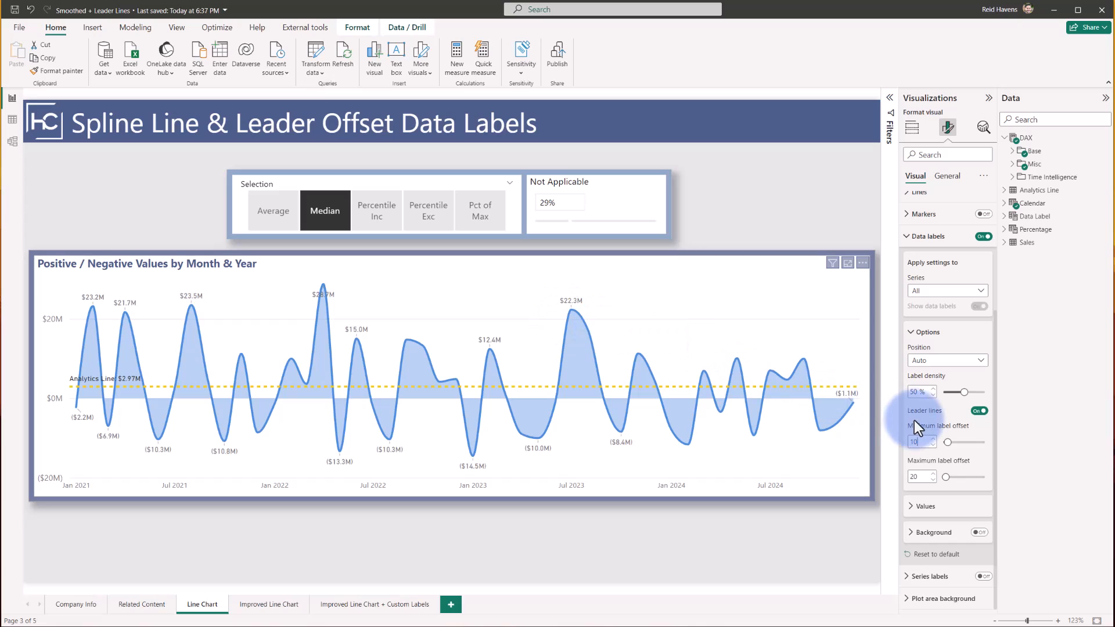
mouse_move(920, 468)
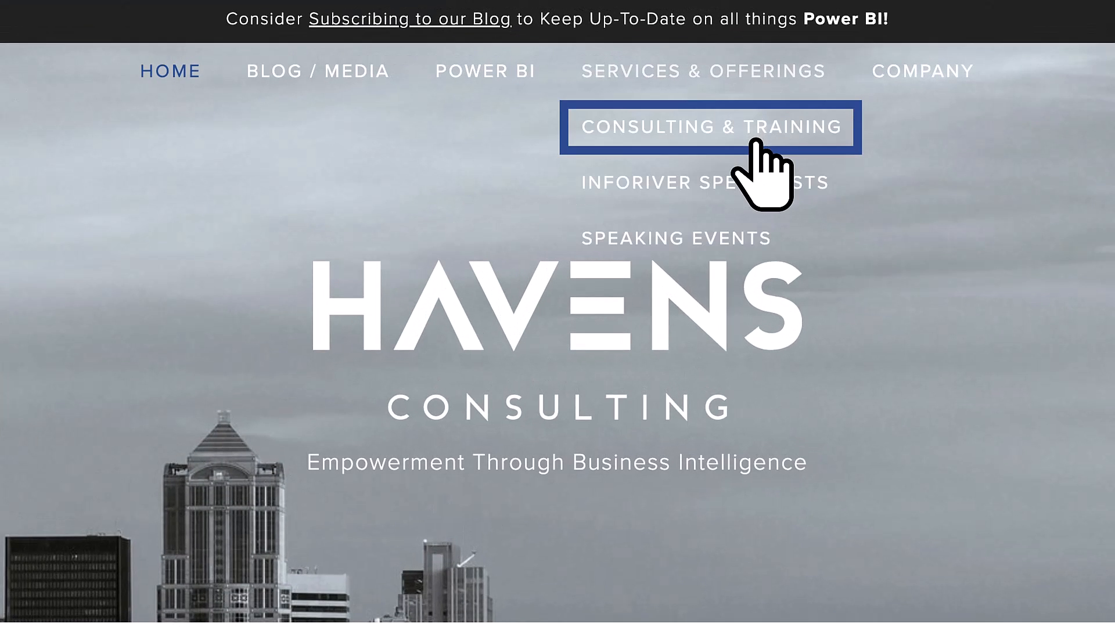
Go to the Consulting & Training page from the Services & Offerings menu
click(711, 127)
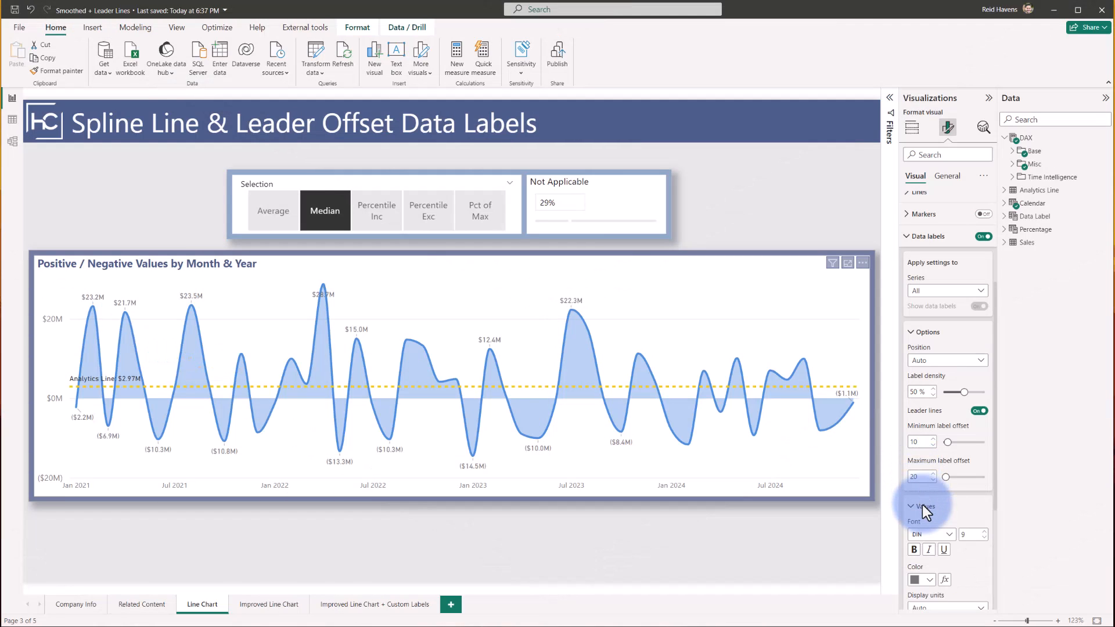
Turn on Custom label under Values and use the Sales Amount + MoM % measure as label text
scroll(down, 3)
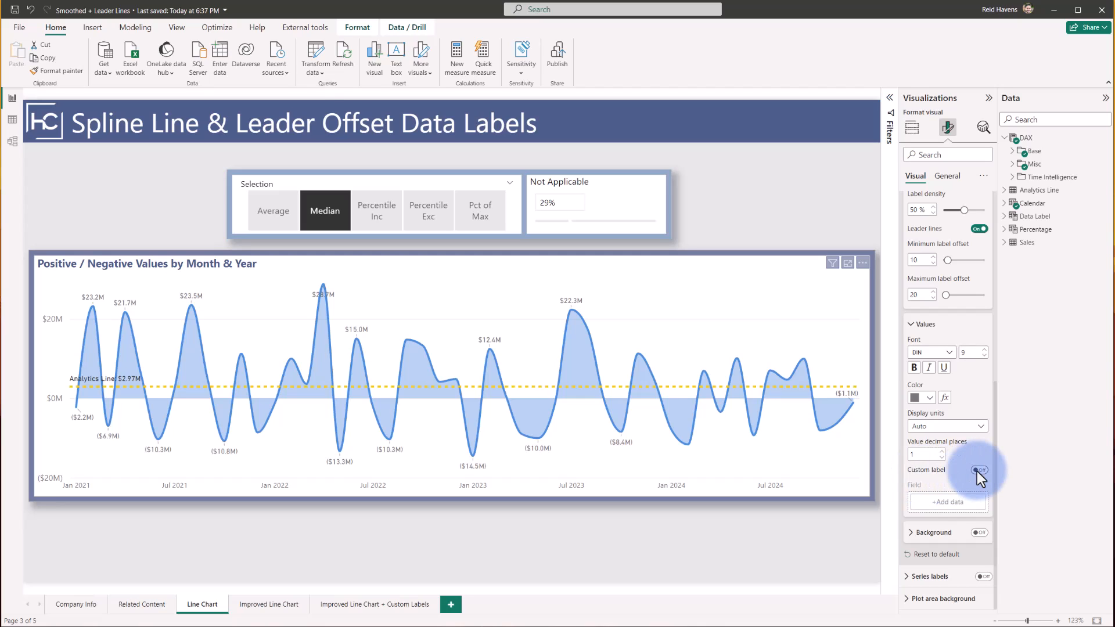
click(977, 471)
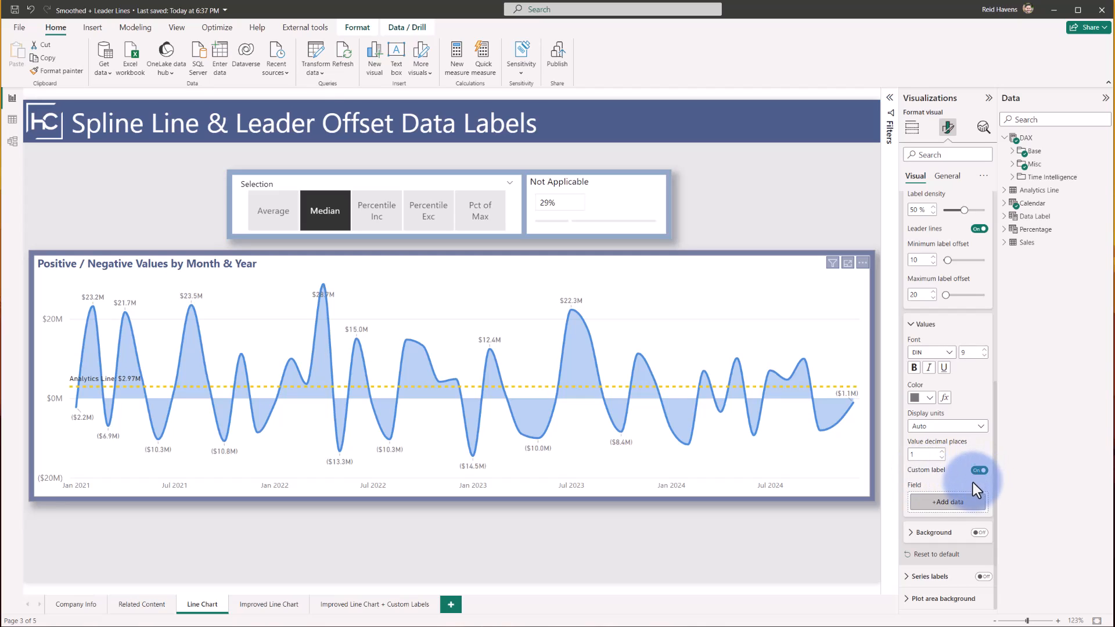
mouse_move(967, 509)
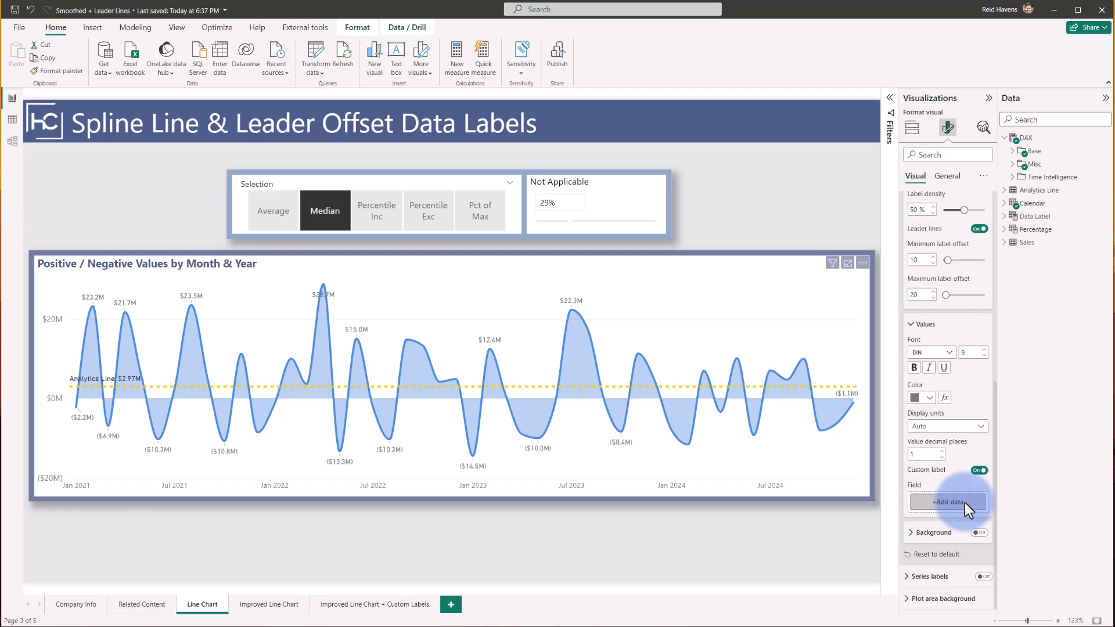
click(946, 501)
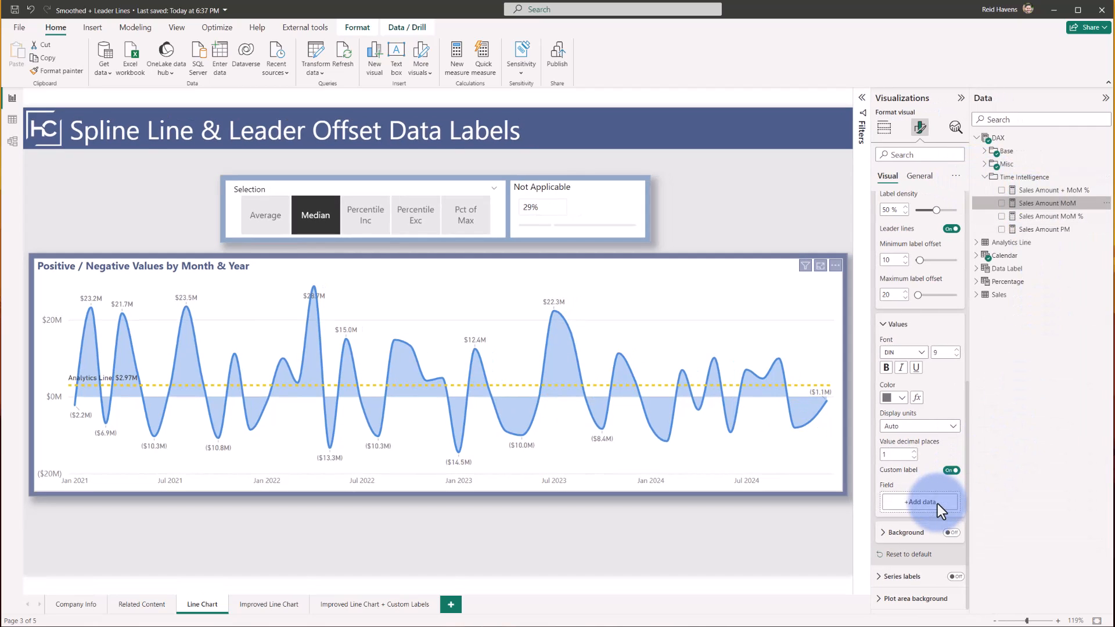
click(920, 502)
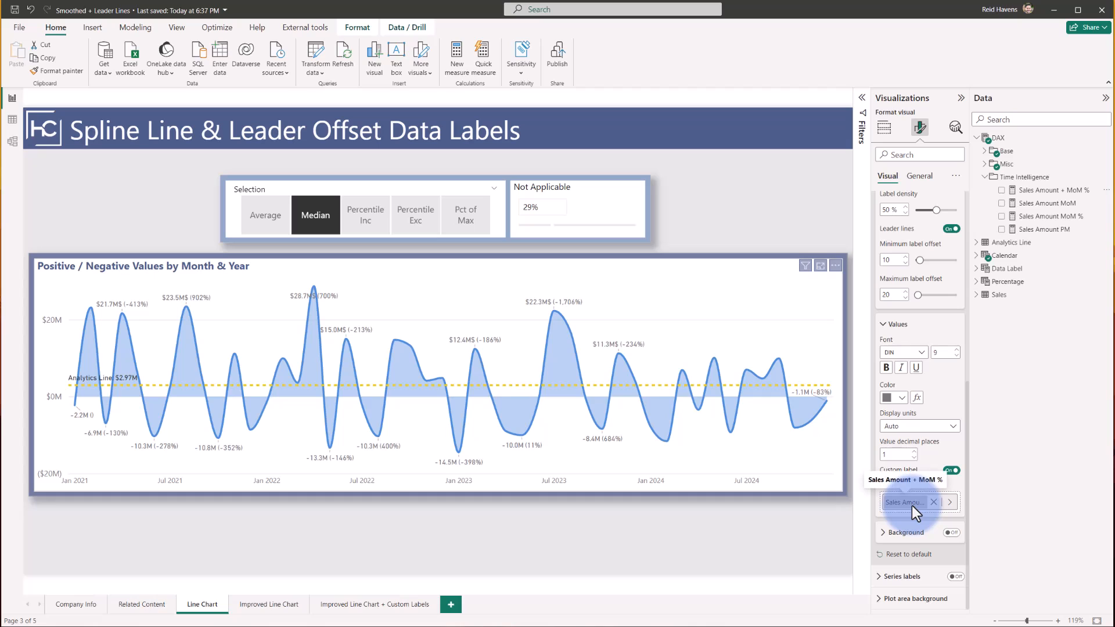
Peek at the label colour fx dialog, cancel it, and start formatting the improved chart's visual
click(916, 398)
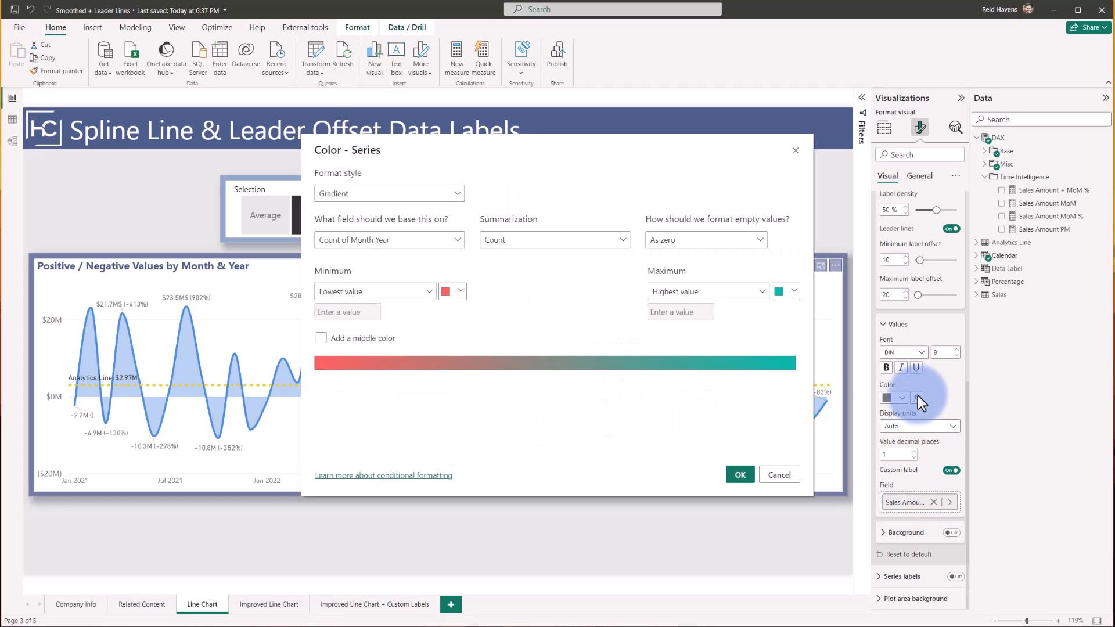
click(778, 474)
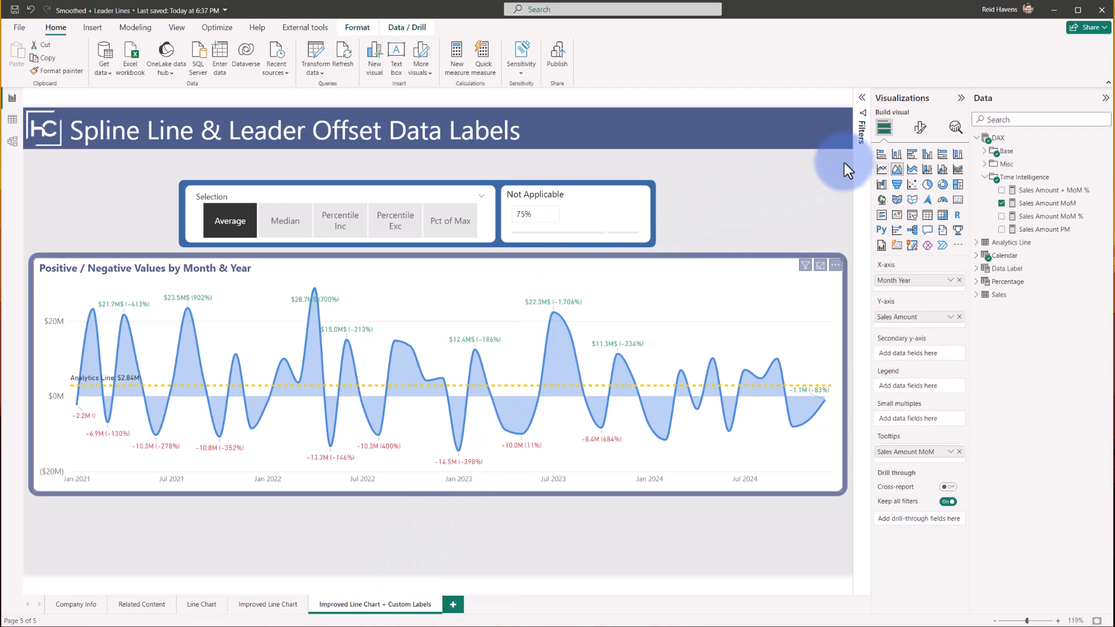
click(920, 128)
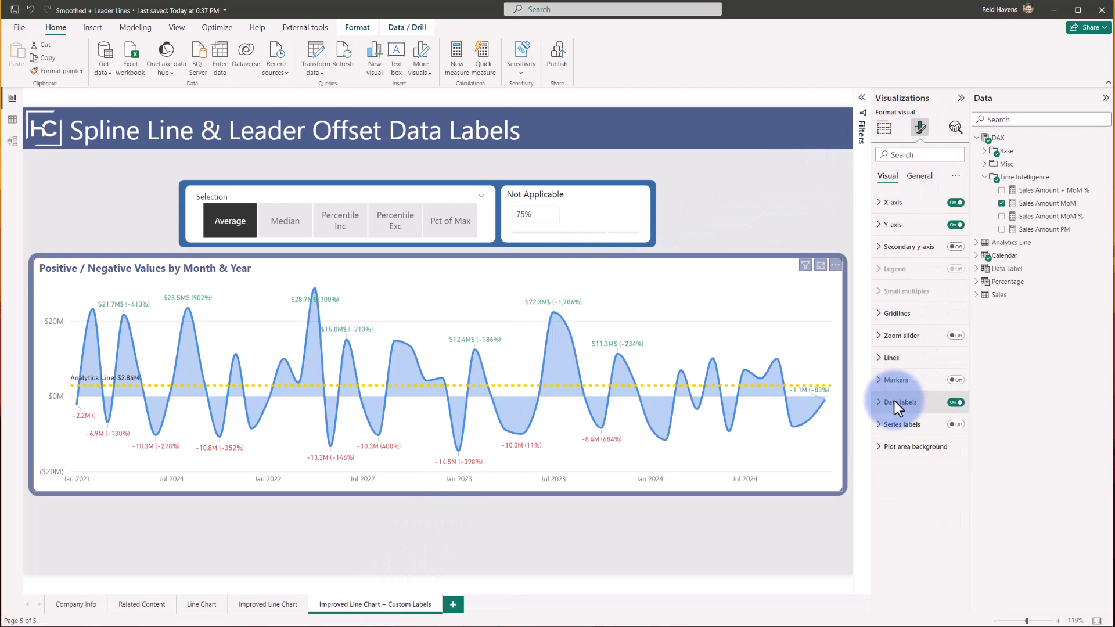
Expand Data labels > Values and review the Sales Amount MoM colour rules (green ≥ 0, red < 0), then close them
click(901, 402)
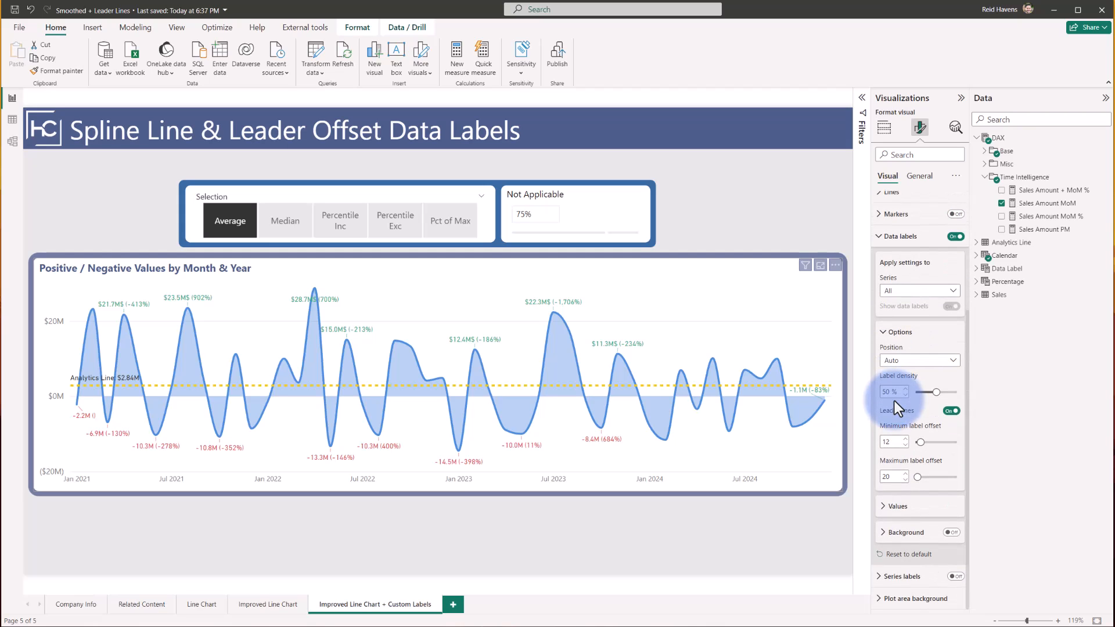
click(888, 397)
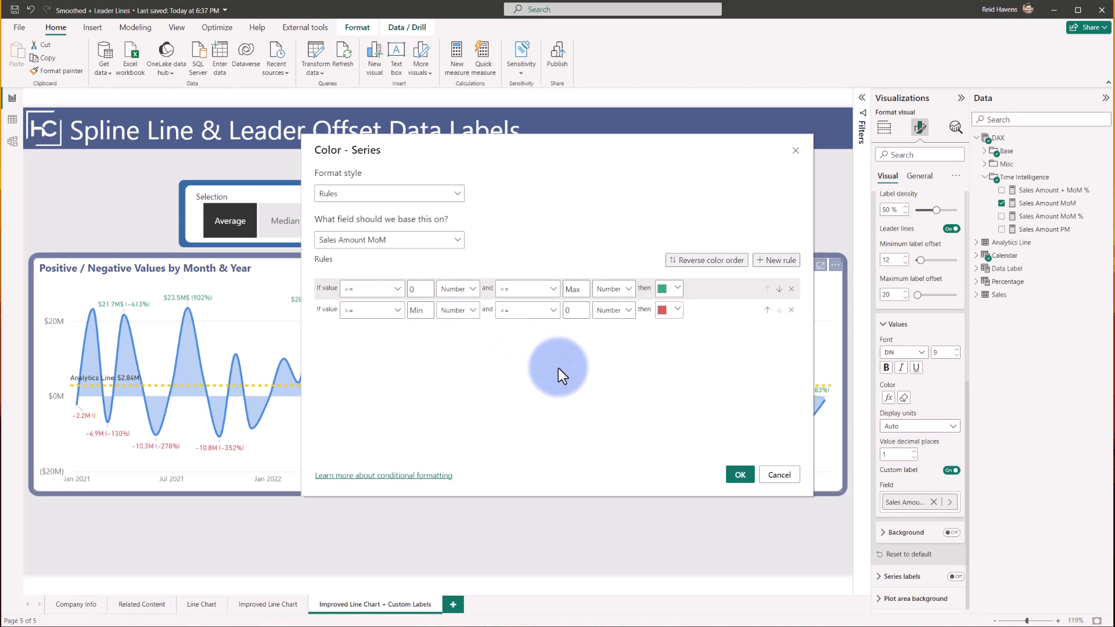
click(739, 474)
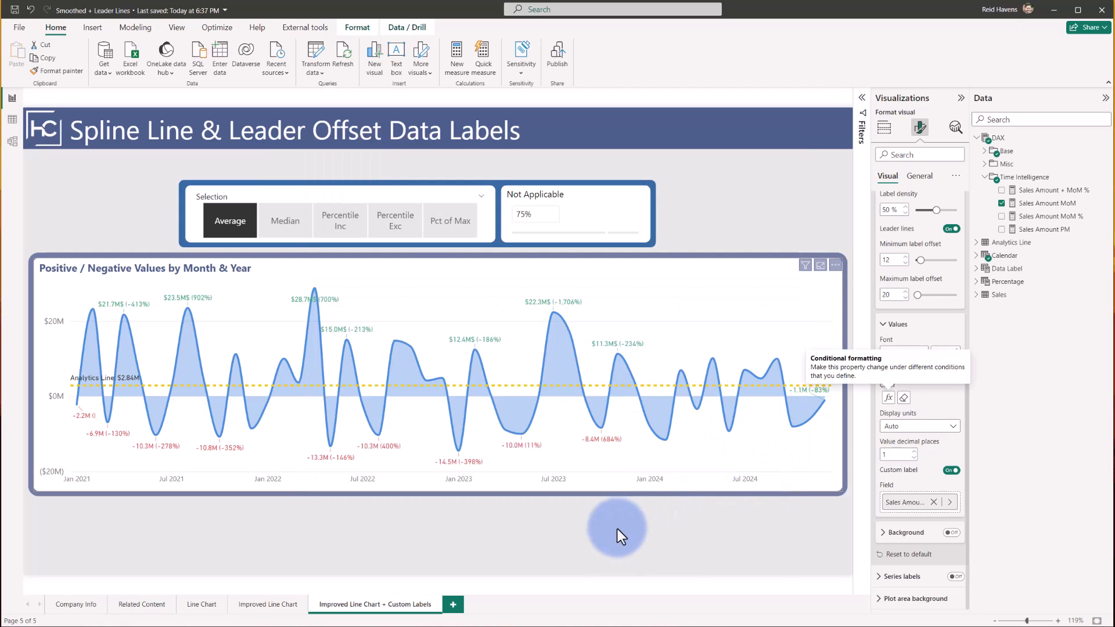
mouse_move(533, 311)
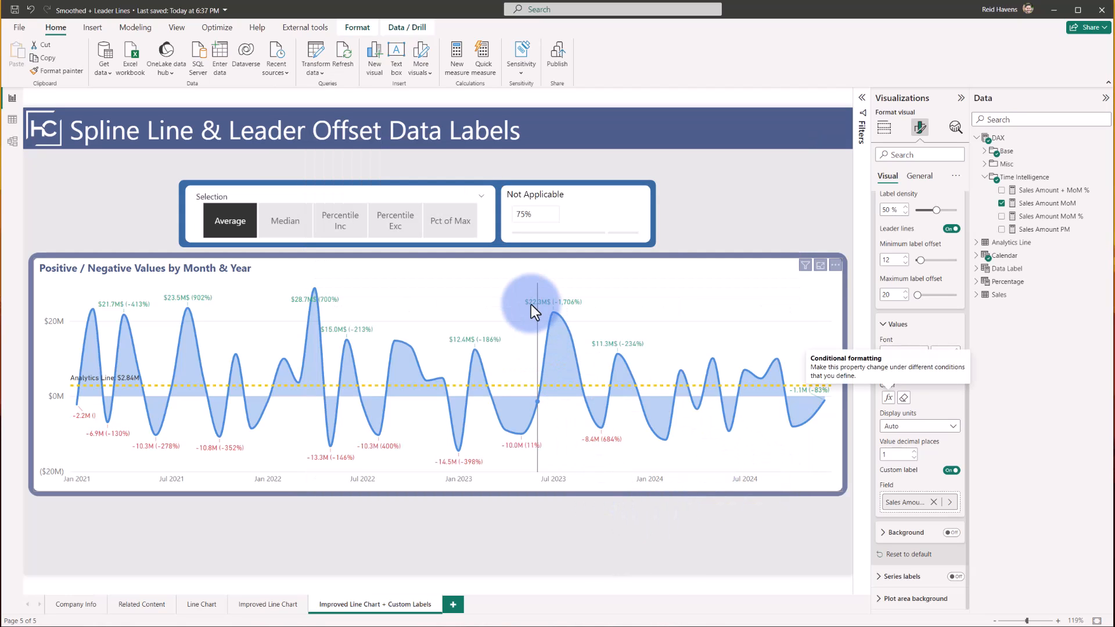
mouse_move(604, 276)
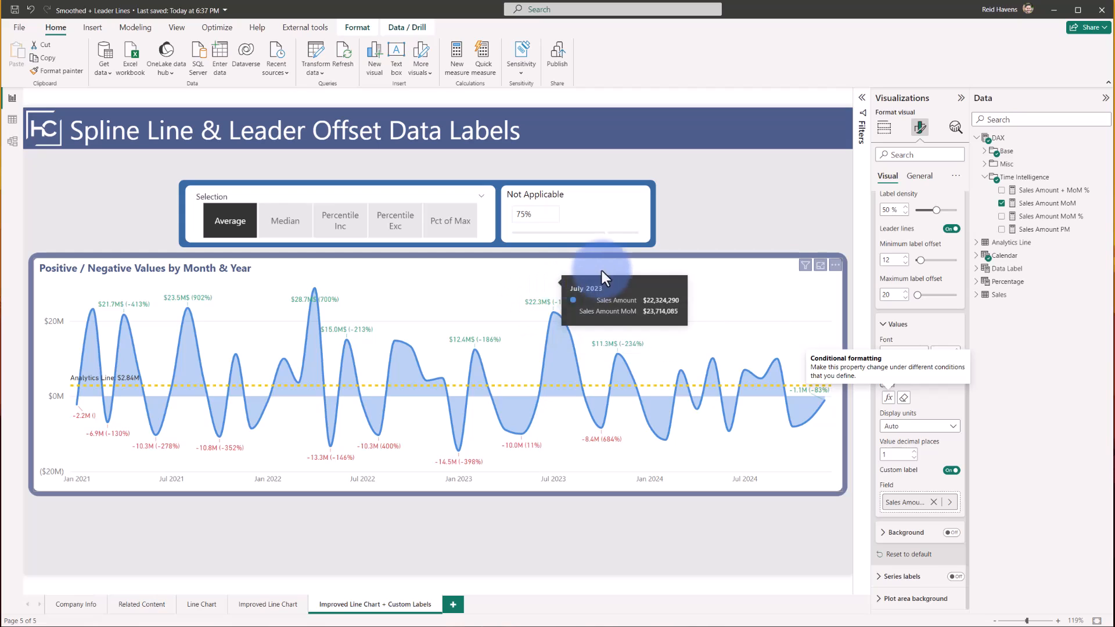
mouse_move(633, 327)
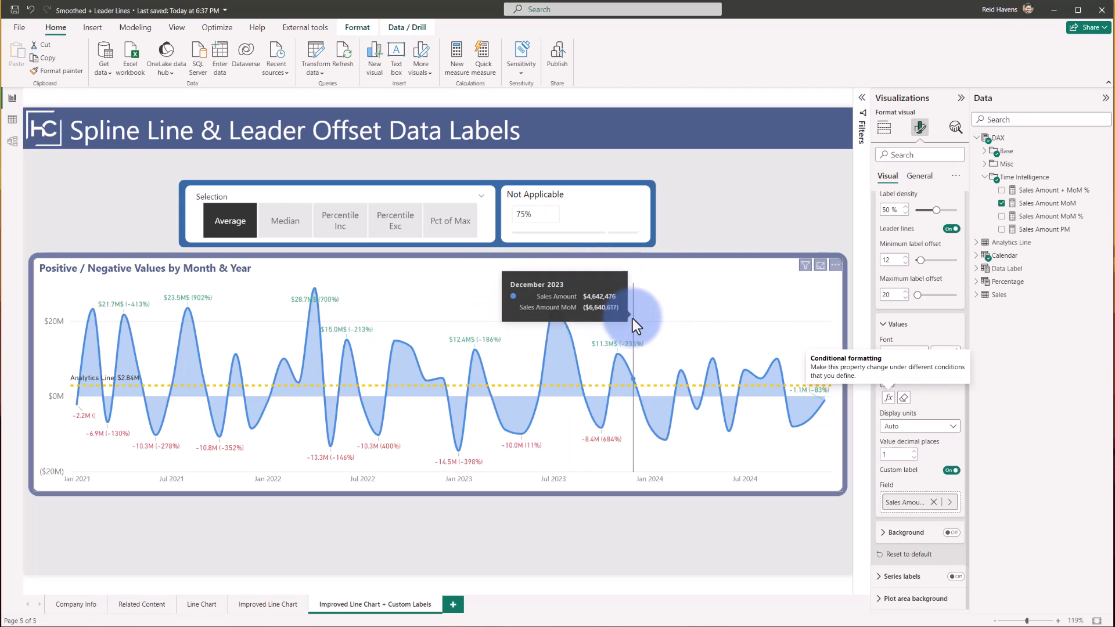
mouse_move(644, 536)
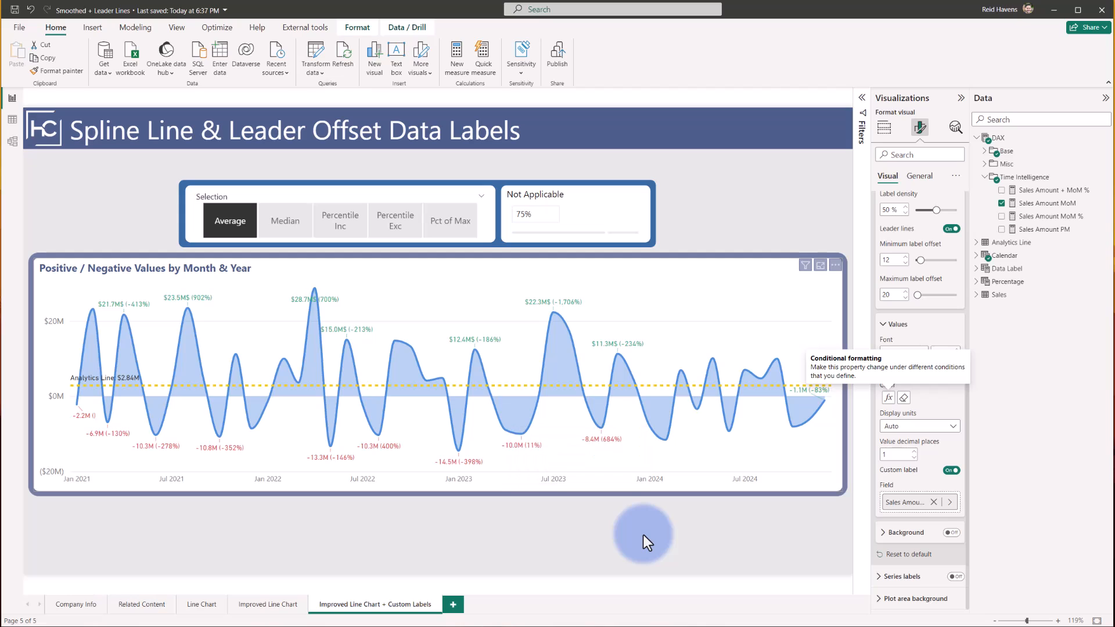
mouse_move(746, 455)
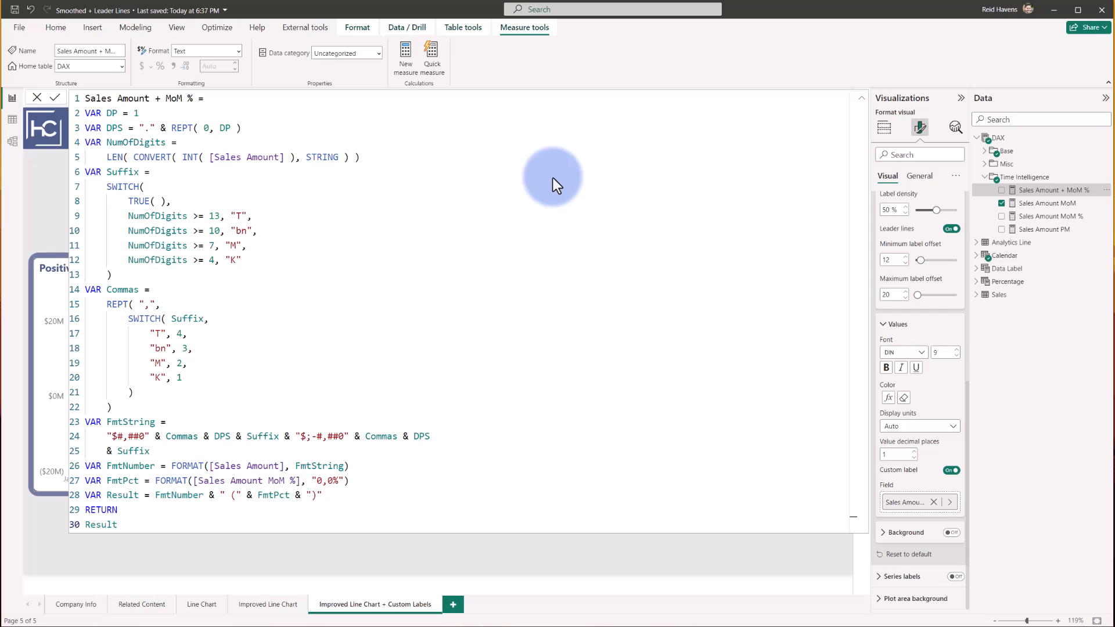
mouse_move(176, 404)
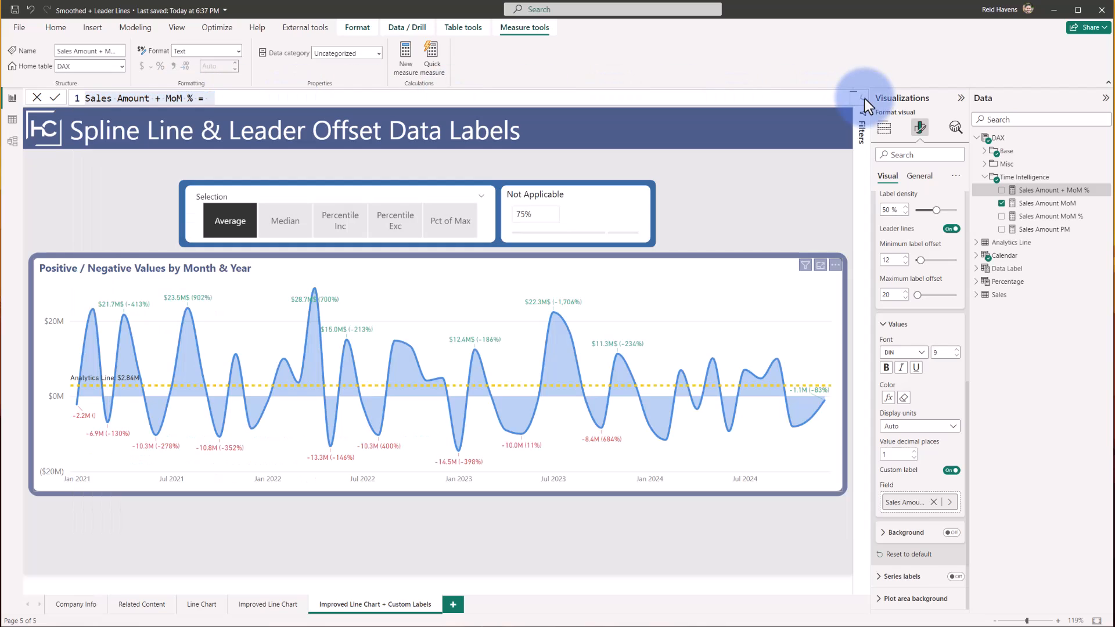
mouse_move(568, 311)
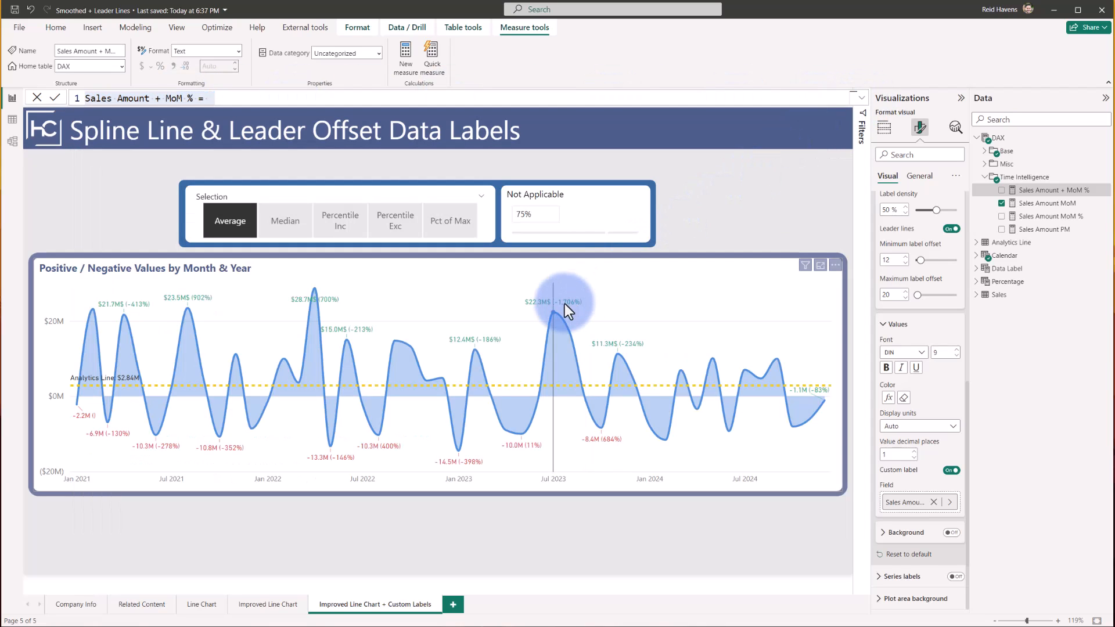
mouse_move(559, 295)
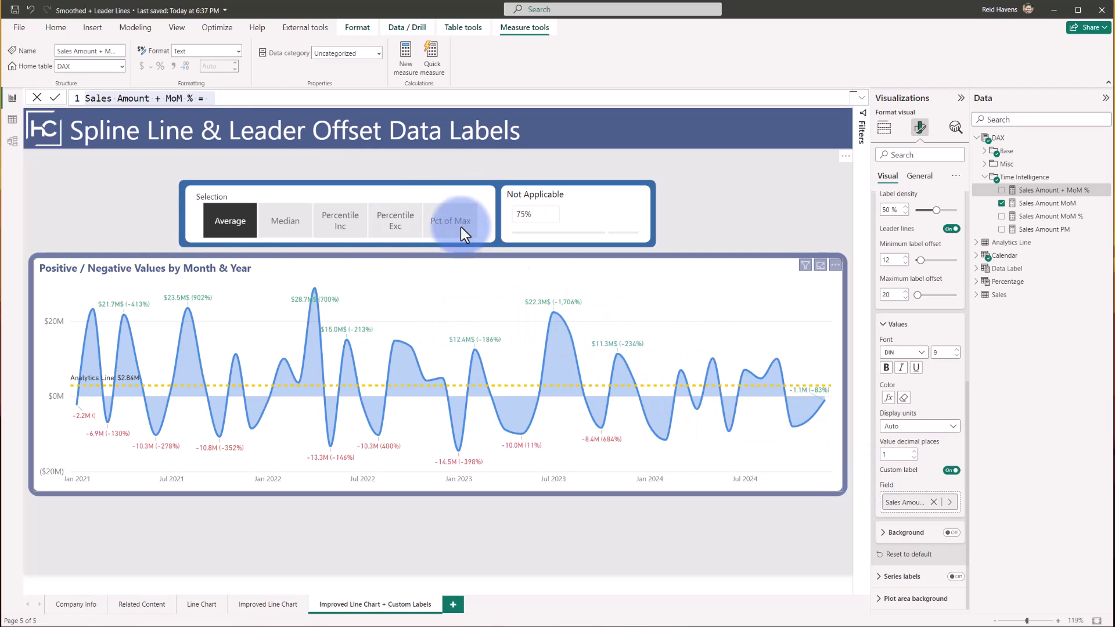
Show the New parameter dropdown with its numeric range and fields choices on the Modeling tab
click(135, 27)
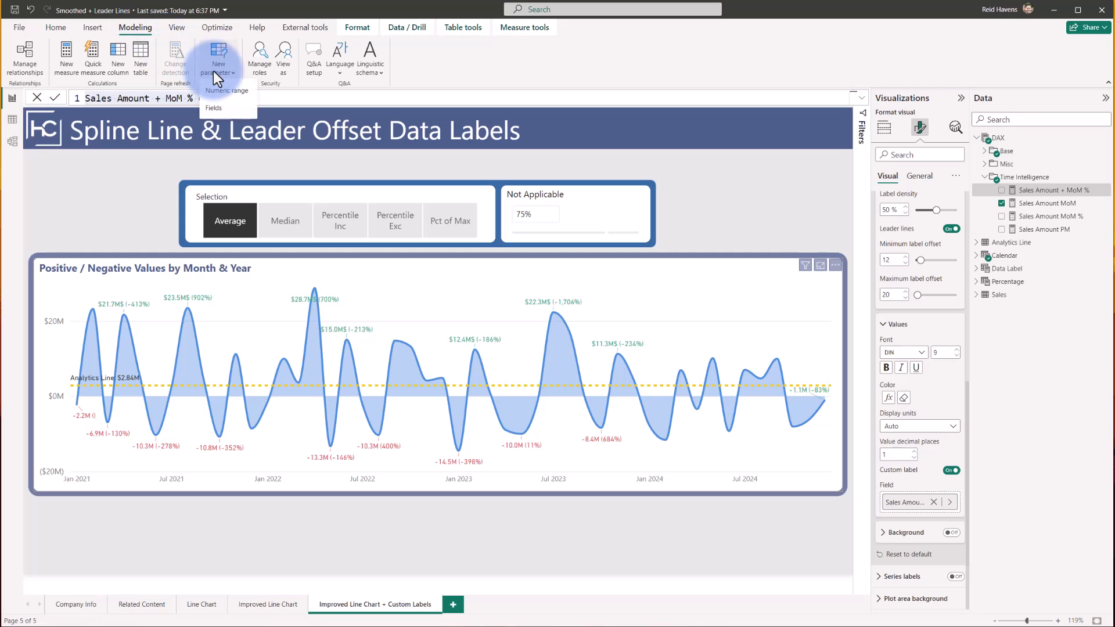
mouse_move(217, 108)
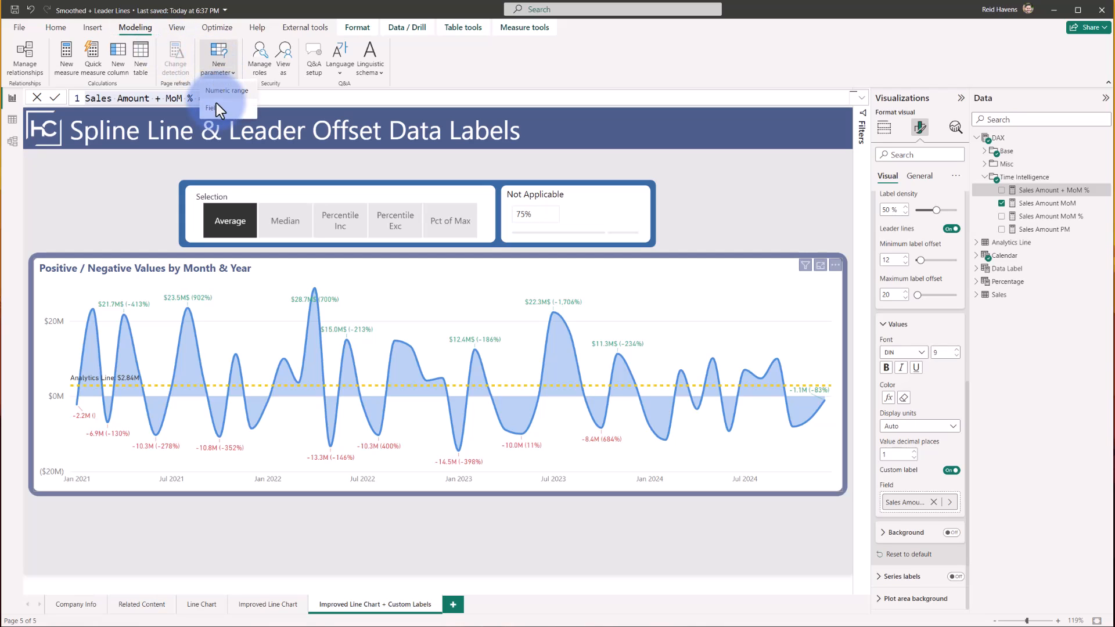